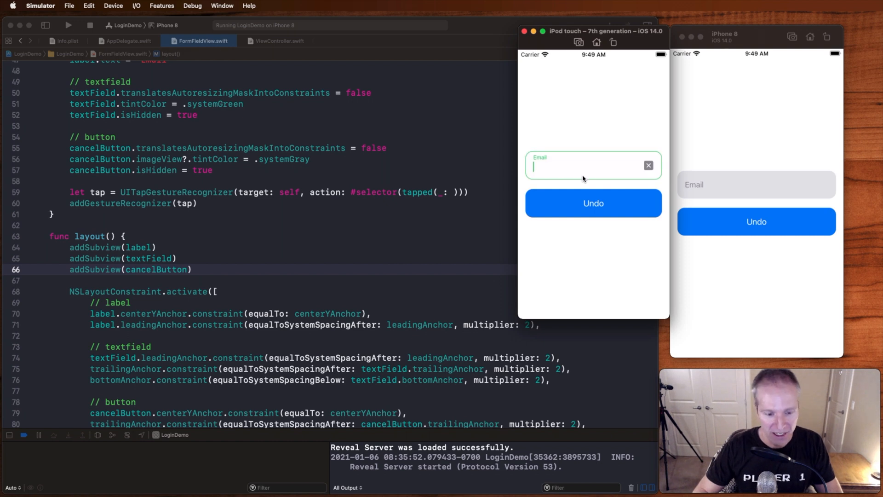
Enter 'Asdfasdf' on the iPod touch, clear it, then enter 'asdfasdf' in the iPhone 8 email field
text(Asdfasdf)
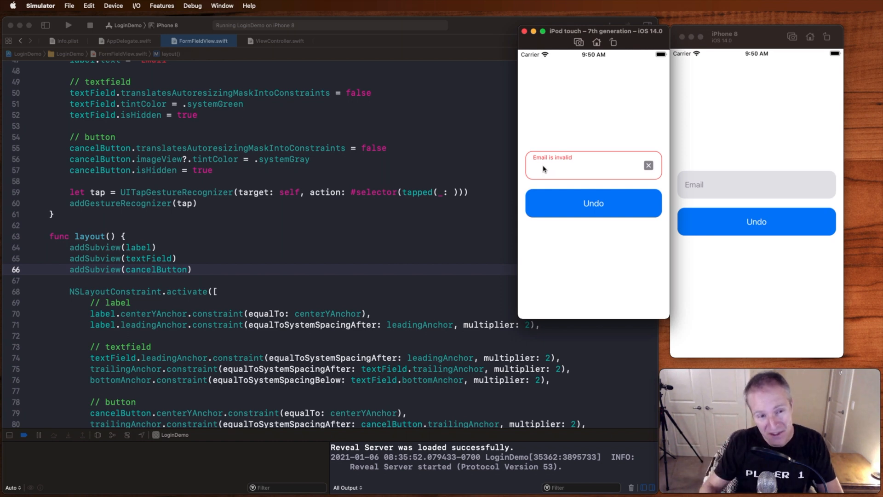
mouse_move(527, 163)
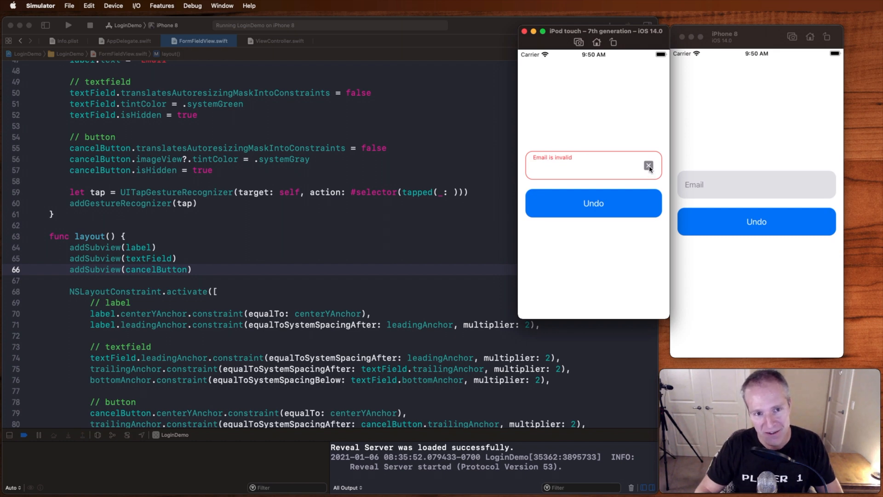
click(648, 166)
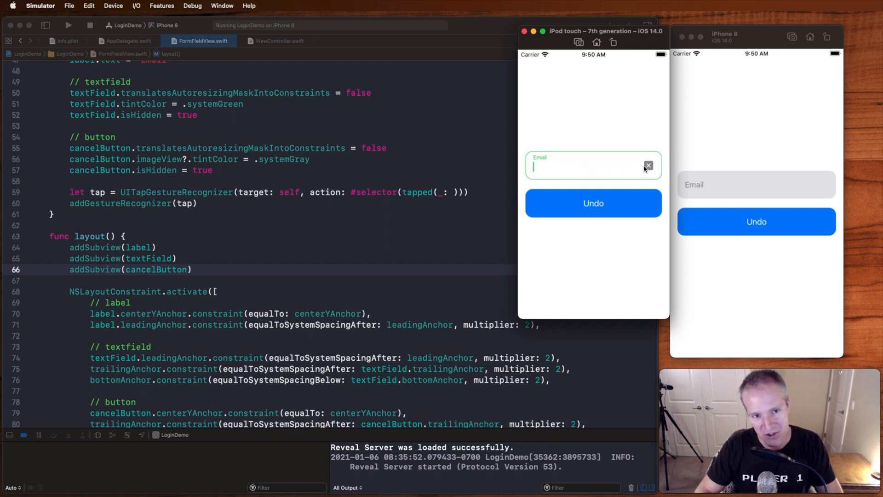
click(756, 184)
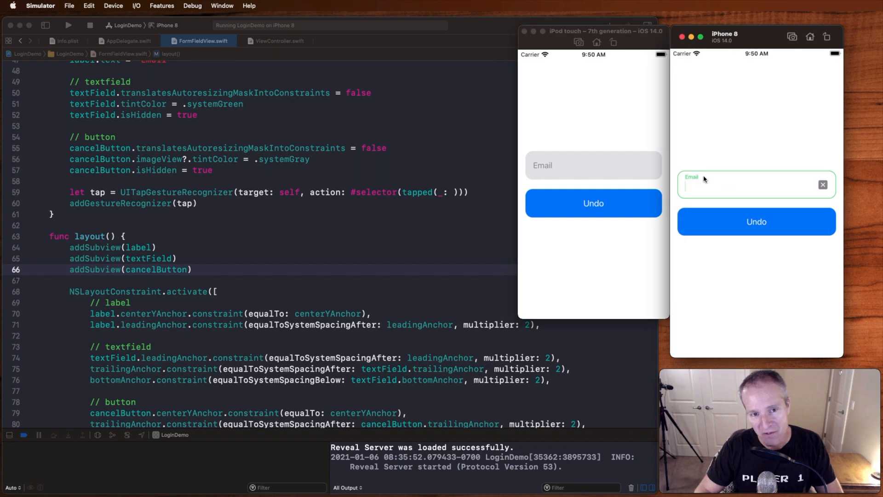
mouse_move(704, 184)
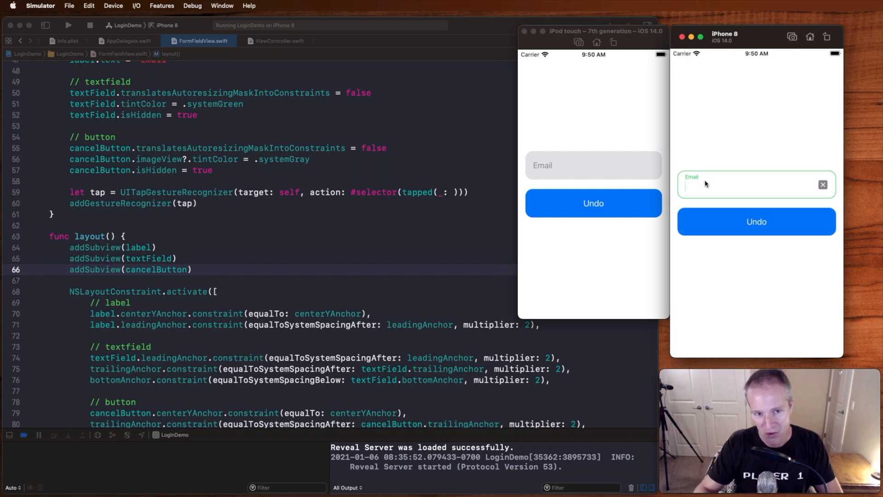
text(asdfasdf)
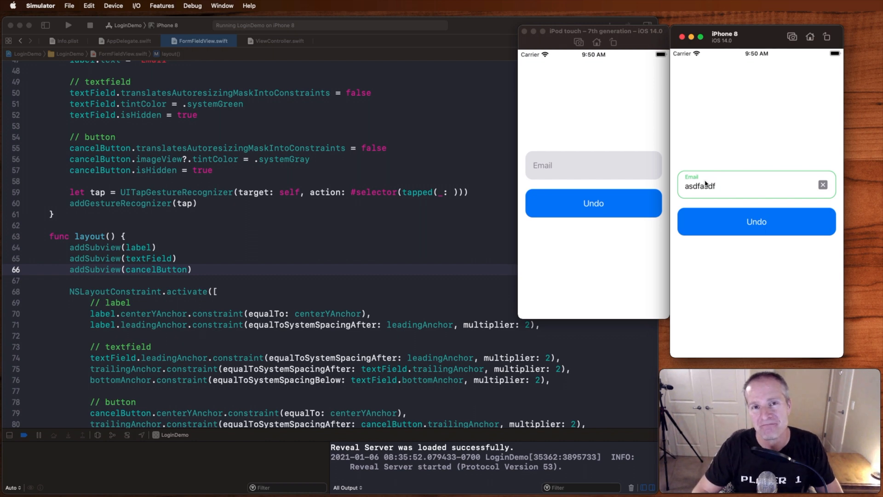
mouse_move(663, 157)
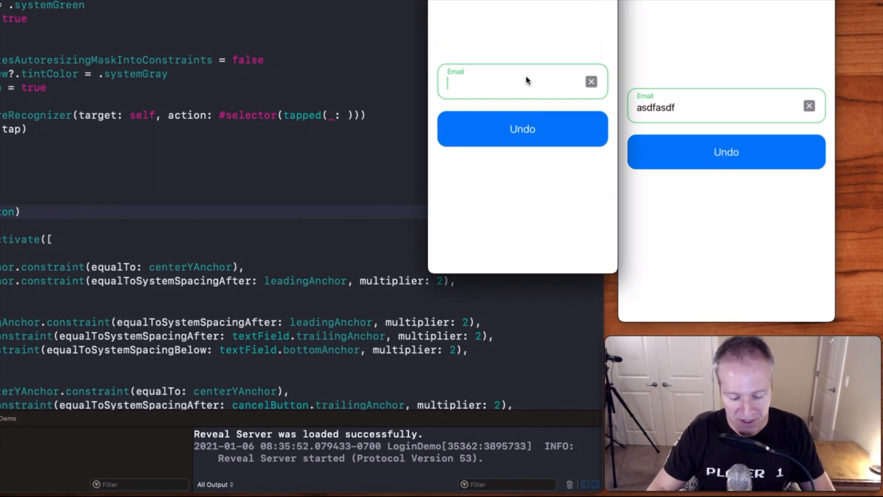
Enter 'Asdfasdf' then 'ADSds' in the iPod touch email field and end editing to trigger validation
text(Asdfasdf)
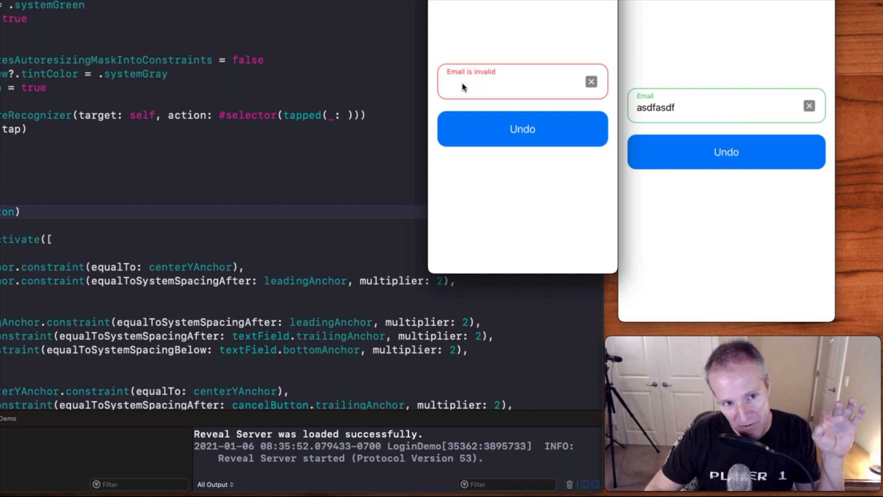
mouse_move(478, 82)
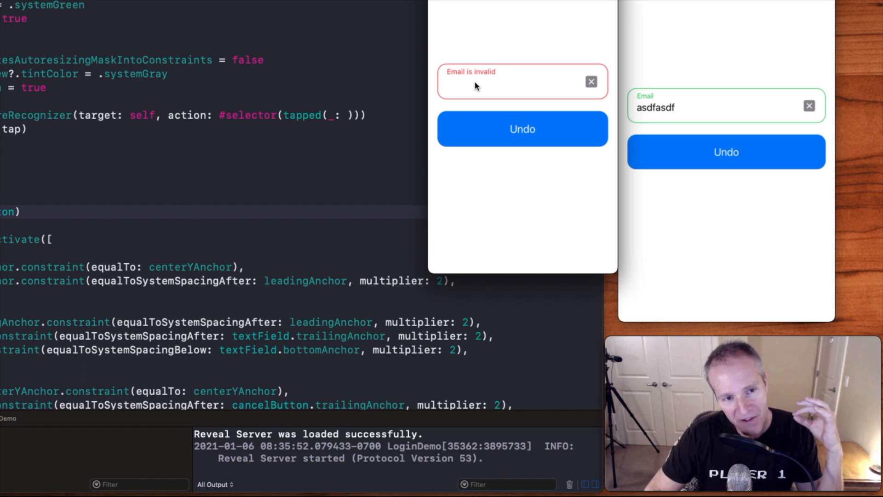
mouse_move(457, 83)
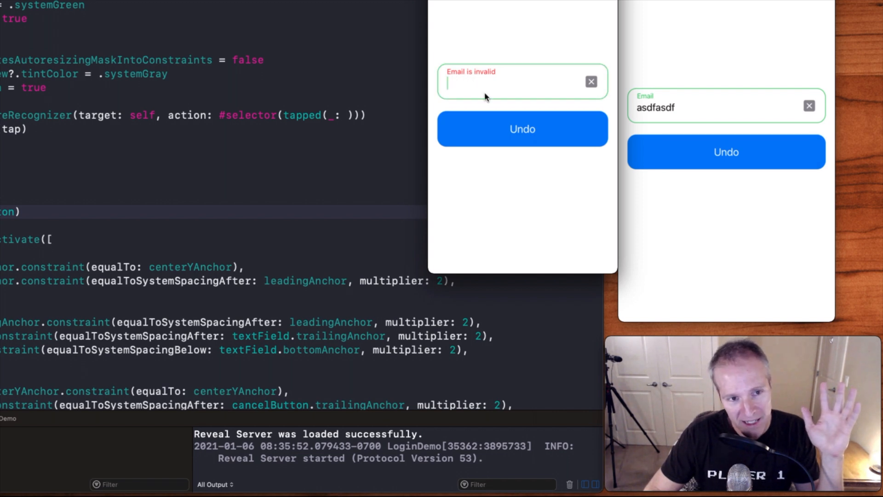
mouse_move(533, 84)
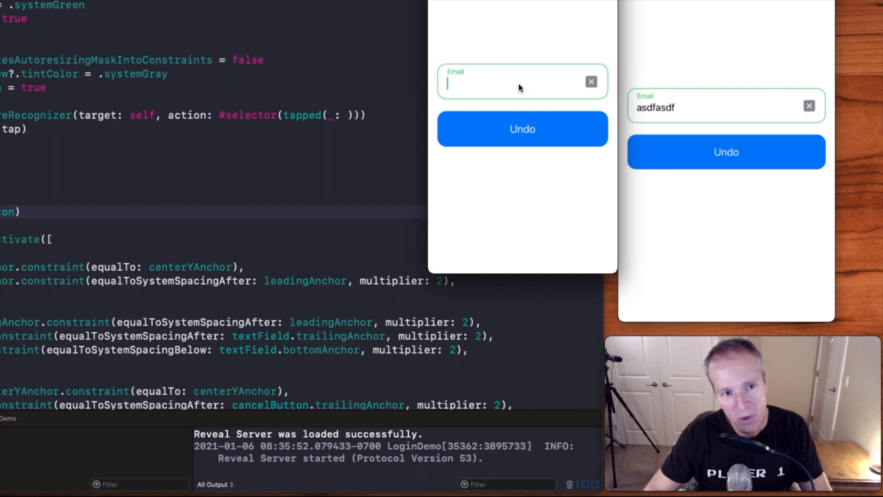
text(ADSds)
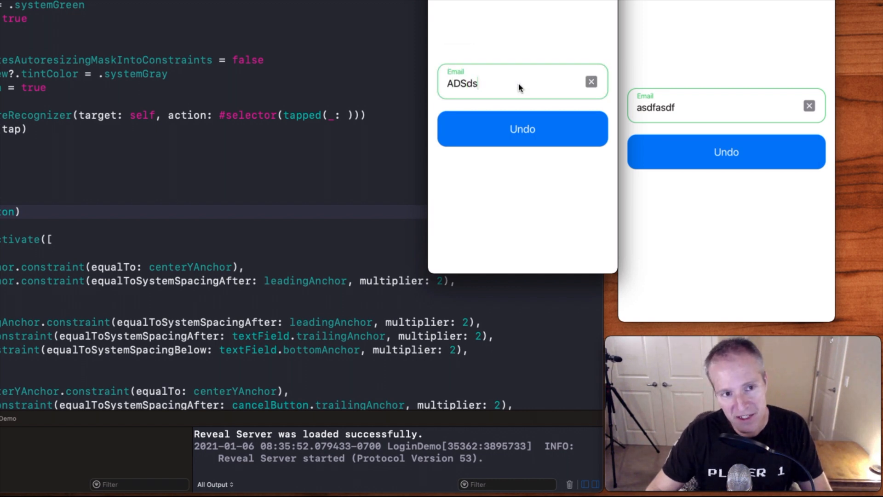
click(591, 82)
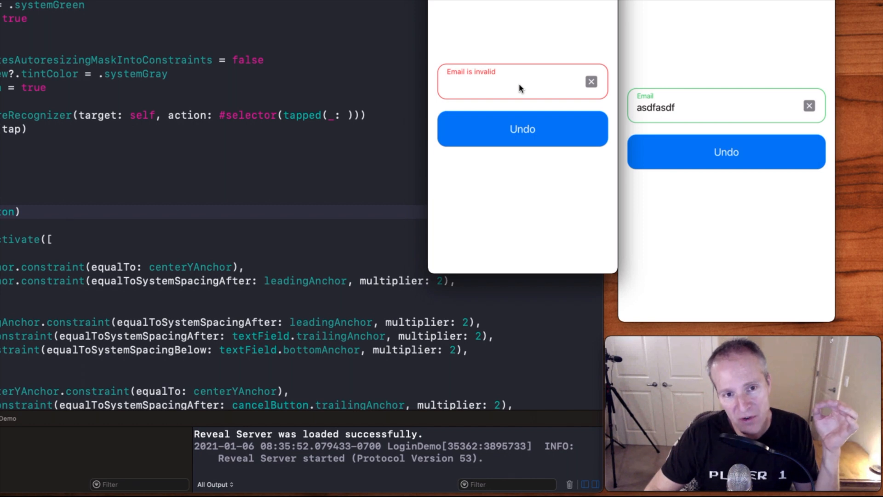
mouse_move(473, 82)
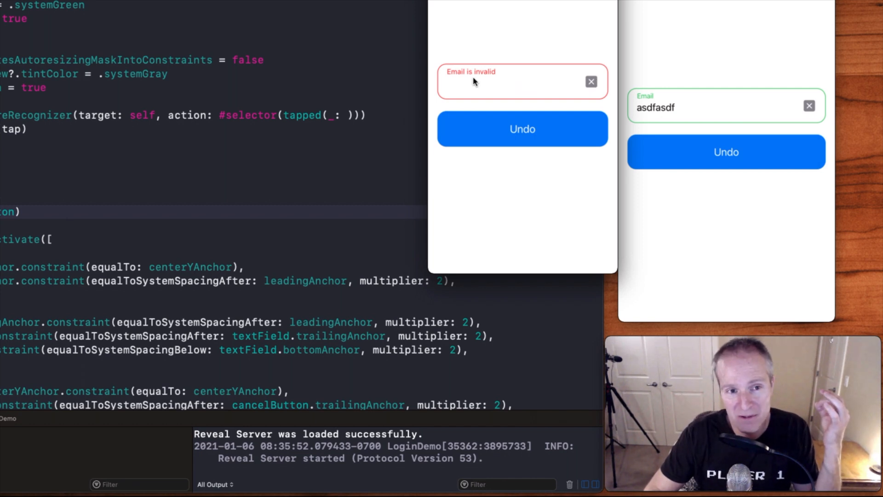
mouse_move(456, 79)
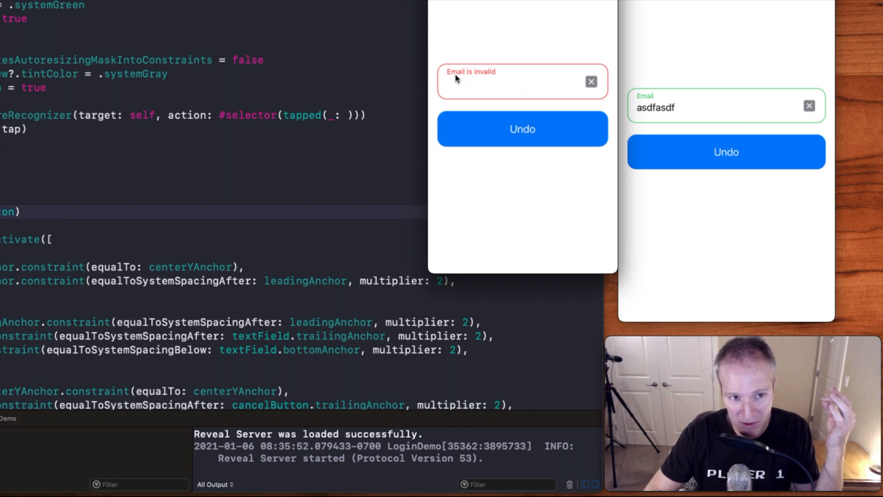
mouse_move(472, 77)
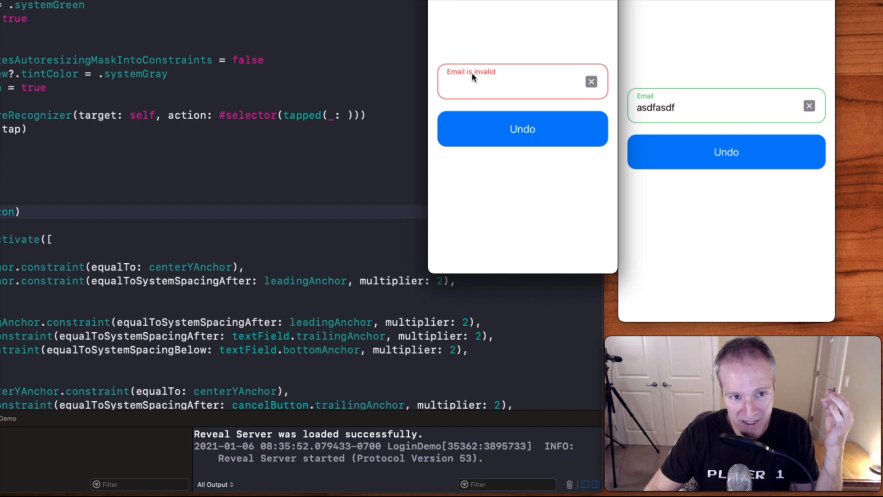
mouse_move(652, 102)
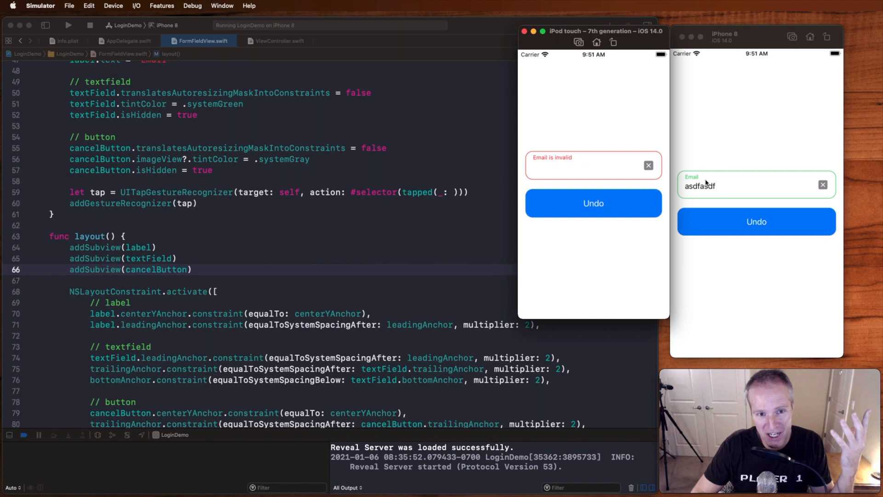
mouse_move(703, 179)
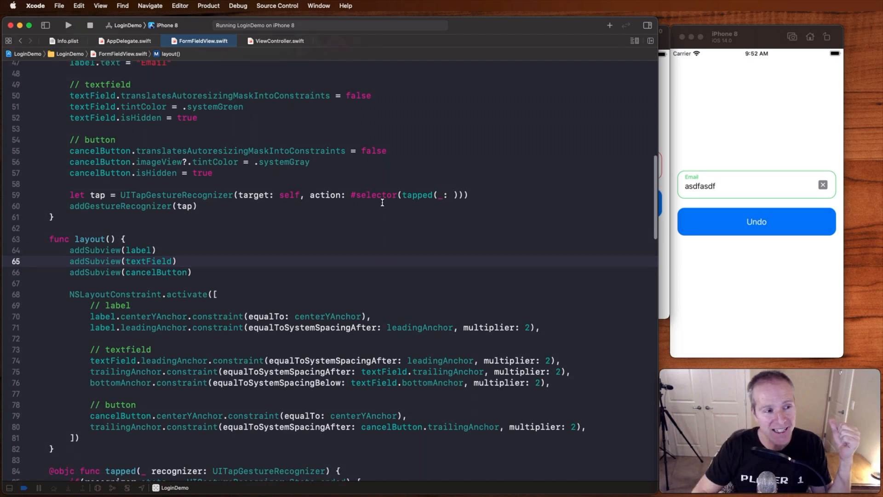
Declare 'let invalidLabel = UILabel()' after the label property in FormFieldView.swift
scroll(up, 3)
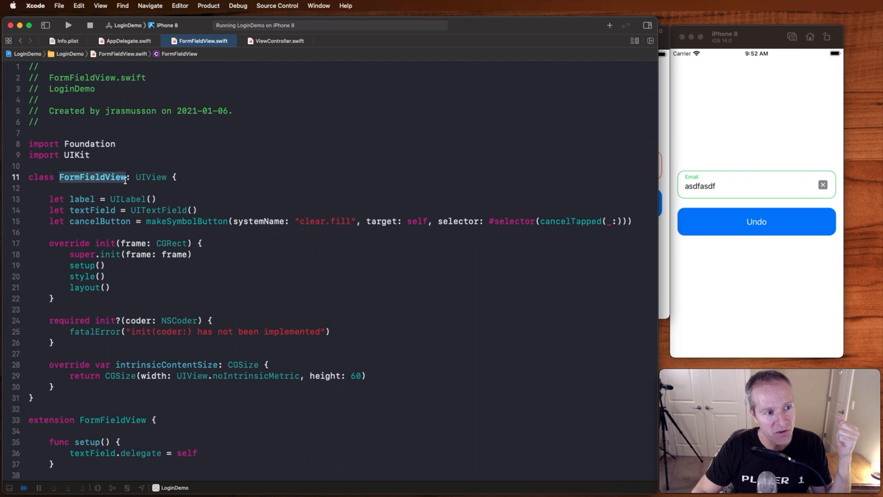
key(Return)
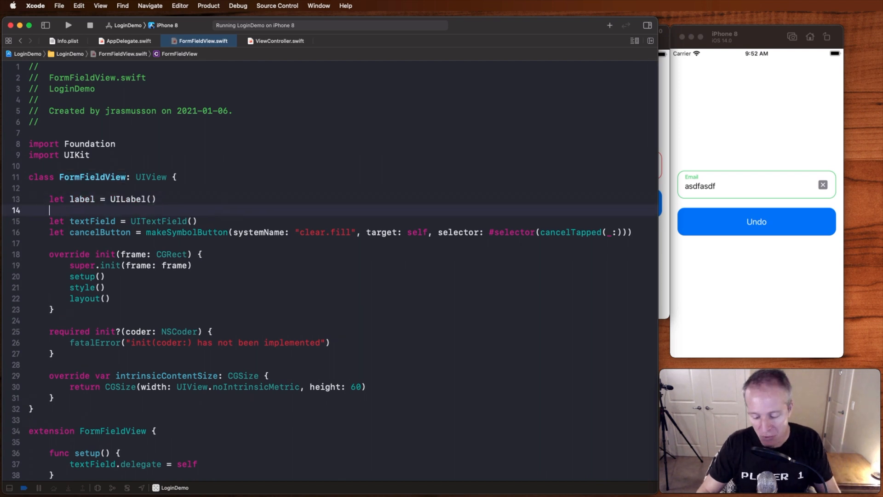
text(let invalid)
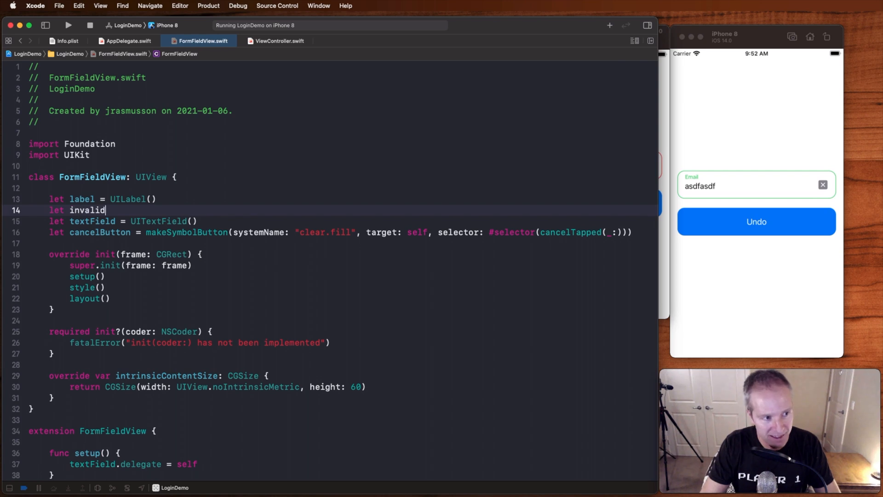
text(Label = UILabel()
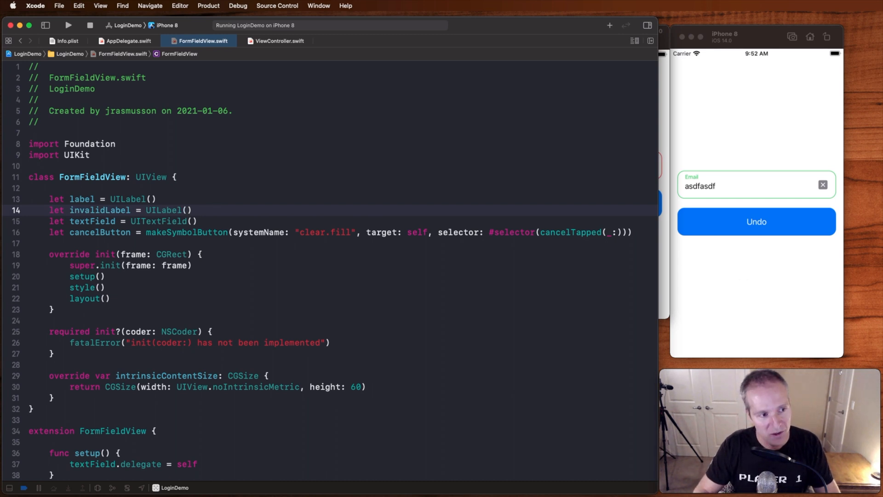
mouse_move(476, 329)
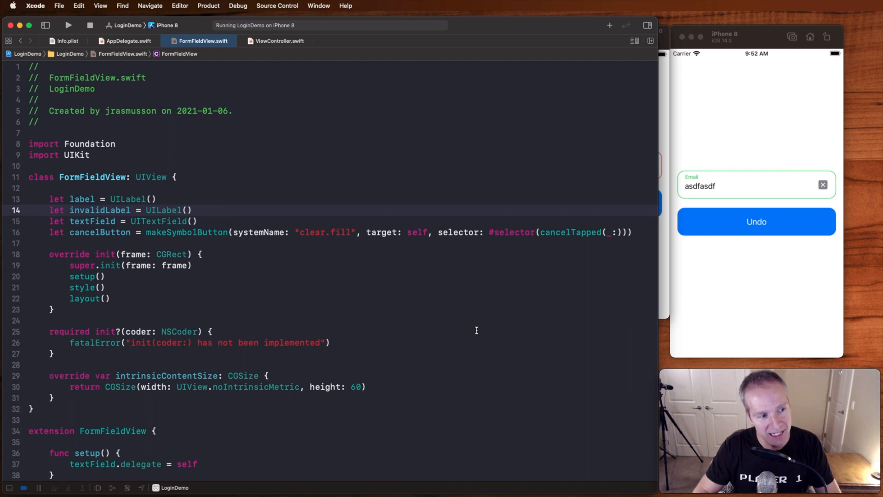
Give invalidLabel systemRed colour, 'Email is invalid' text, caption1 font, and comment out its isHidden line
scroll(down, 3)
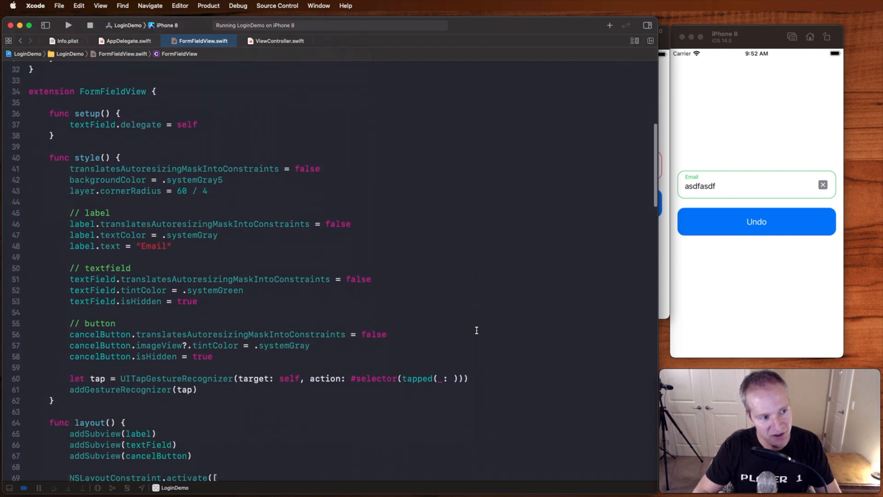
scroll(down, 3)
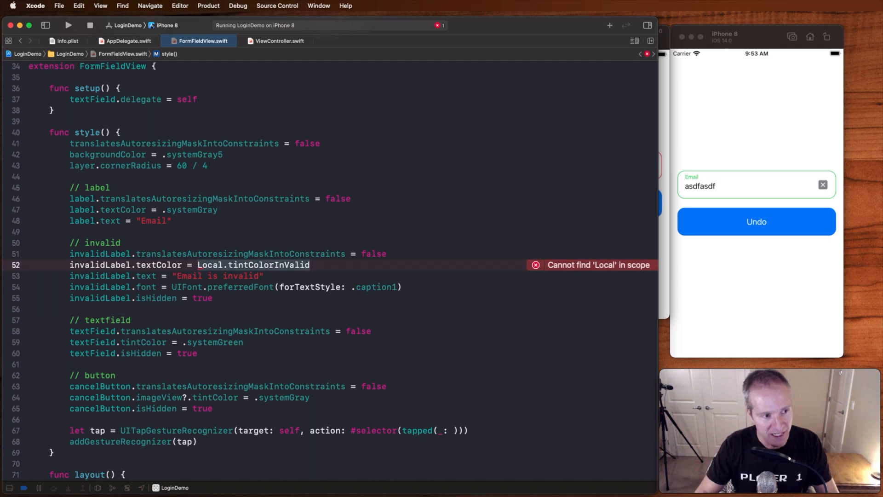
text(.systemRe)
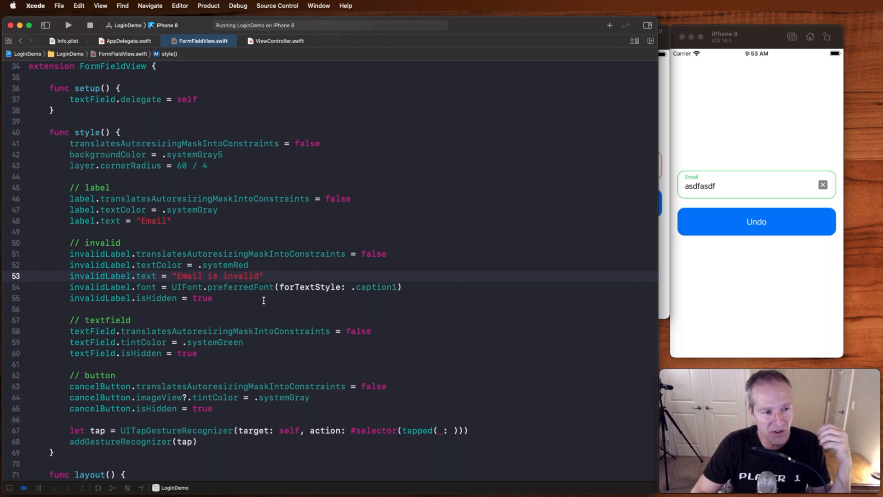
click(403, 287)
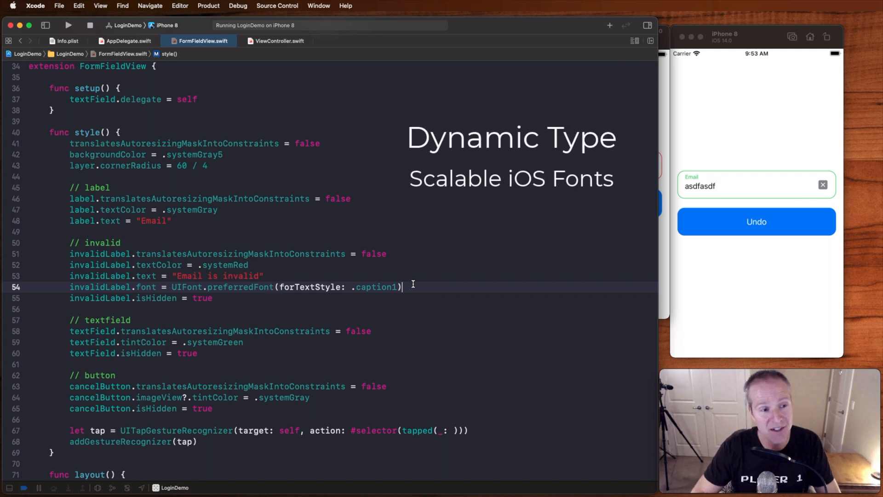
mouse_move(433, 293)
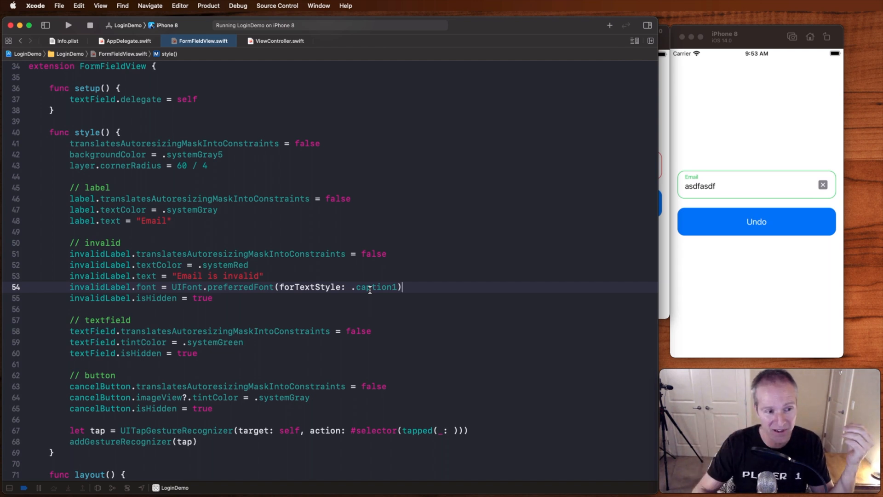
double_click(240, 287)
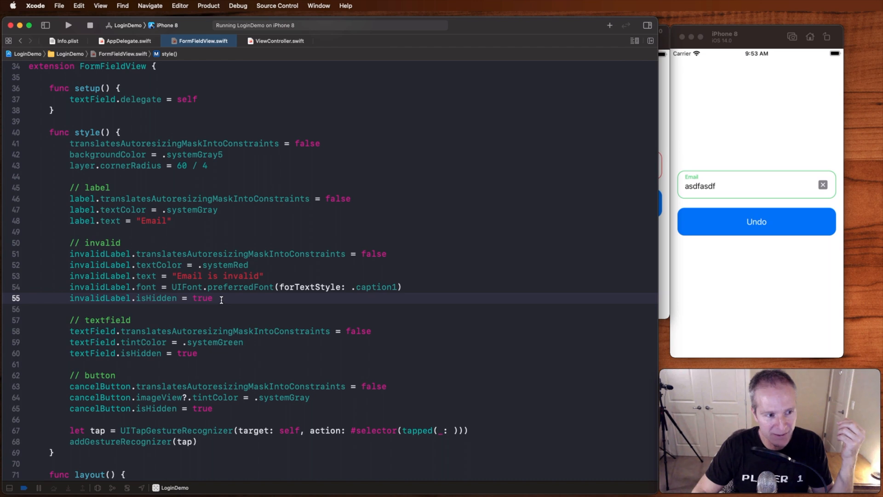
key(cmd+/)
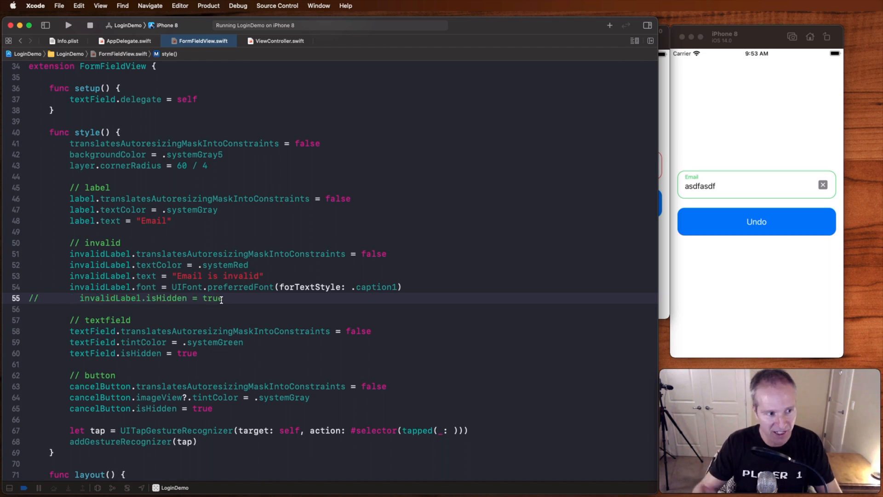
Add invalidLabel topAnchor (constant 6) and leadingAnchor constraints in layout()
scroll(down, 3)
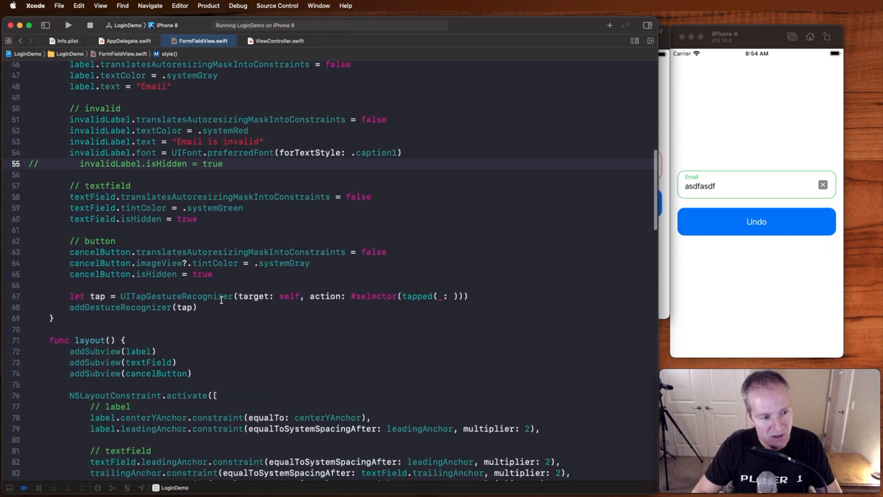
scroll(down, 3)
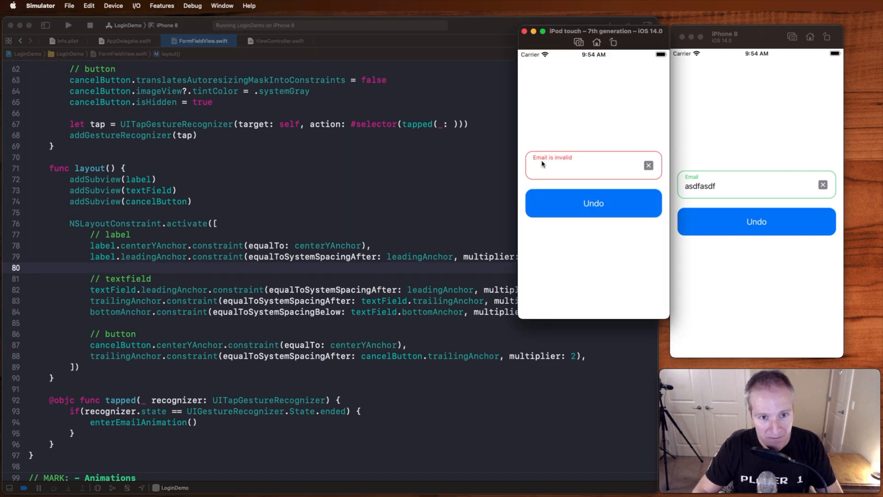
mouse_move(687, 182)
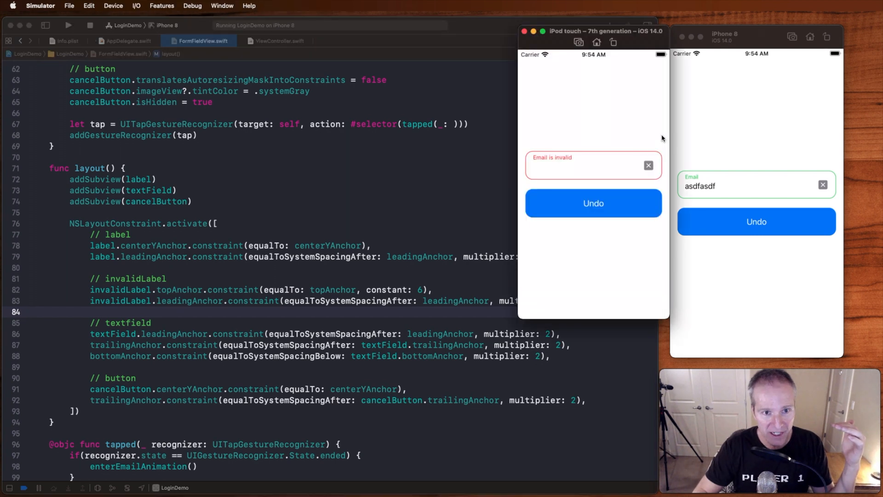
mouse_move(546, 158)
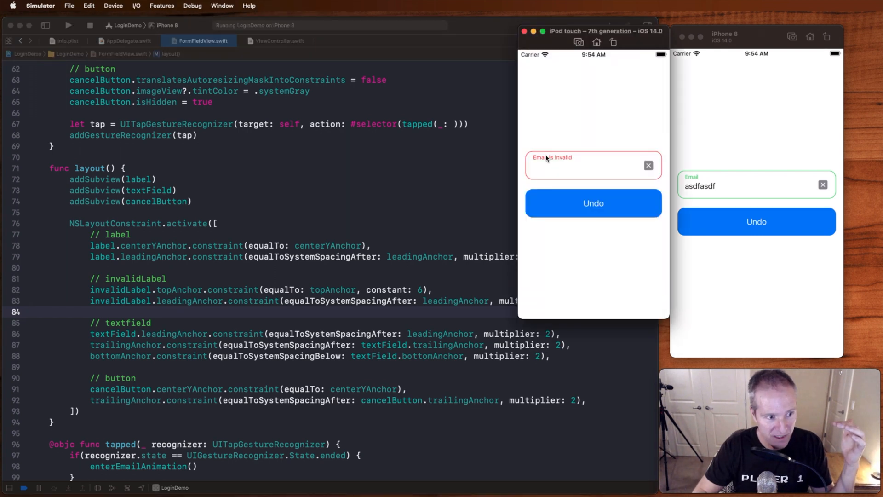
mouse_move(414, 309)
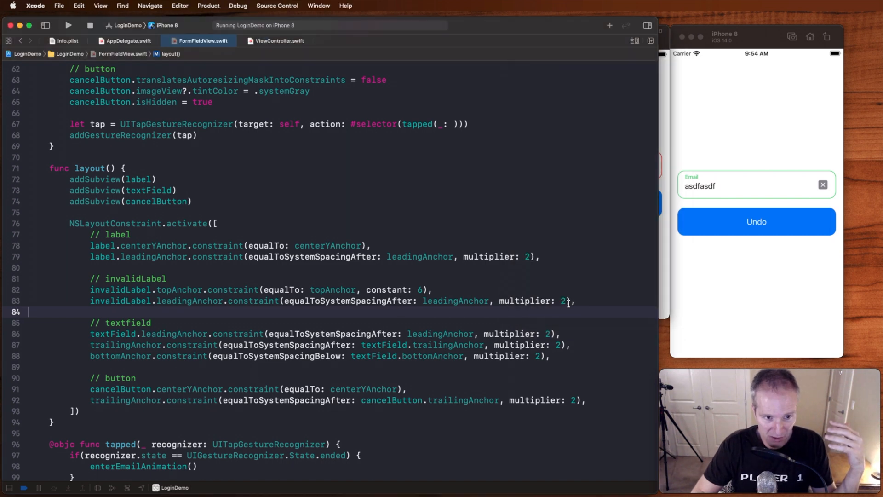
mouse_move(668, 169)
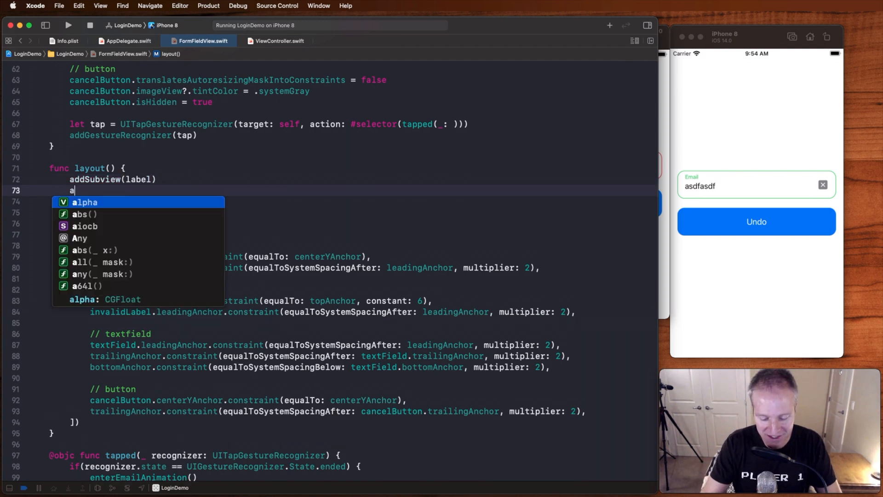
Add addSubview(invalidLabel) in layout() and rebuild LoginDemo
text(addSubview(u)
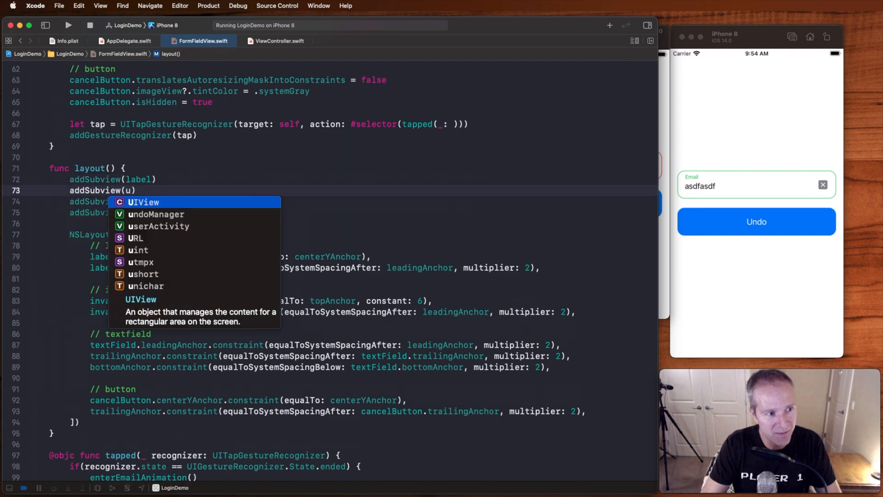
text(invalidLabel)
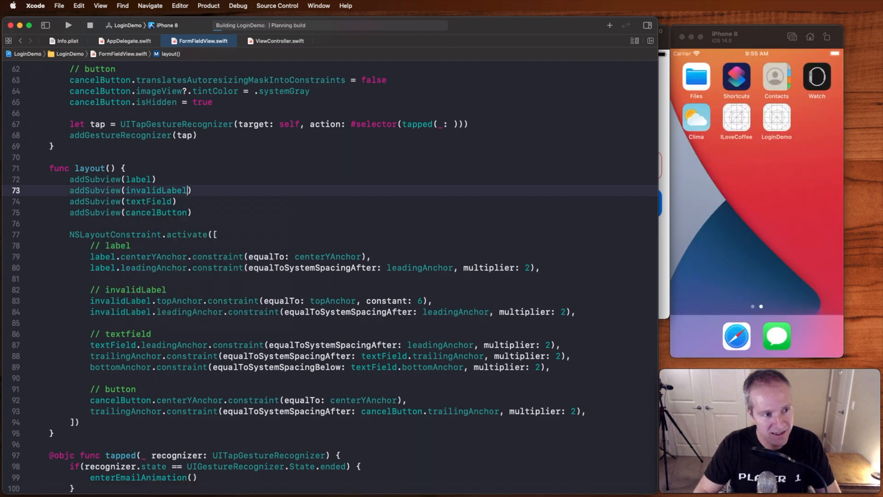
Enter 'Asdfasdf' in the rebuilt iPhone 8 email field under the red 'Email is invalid' label
click(67, 24)
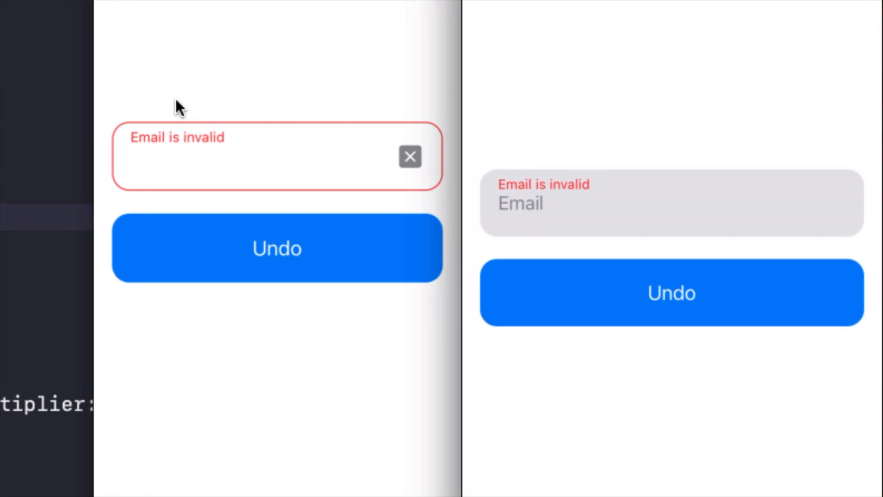
mouse_move(596, 194)
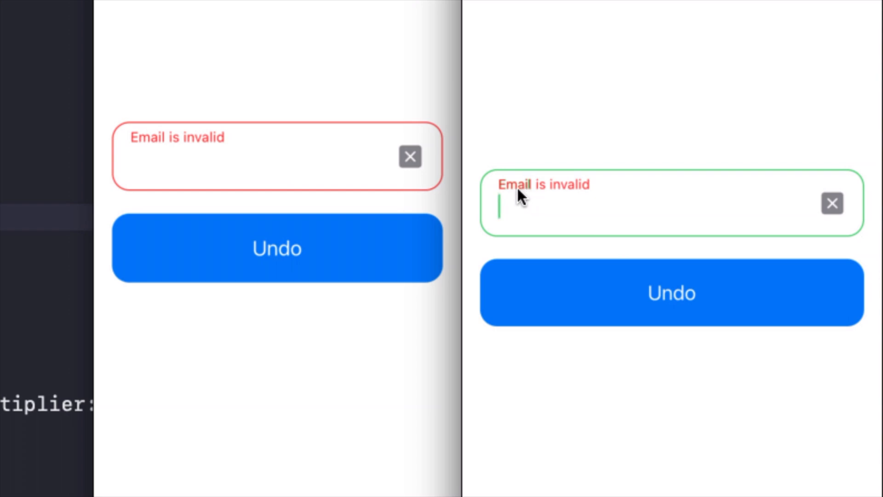
mouse_move(519, 200)
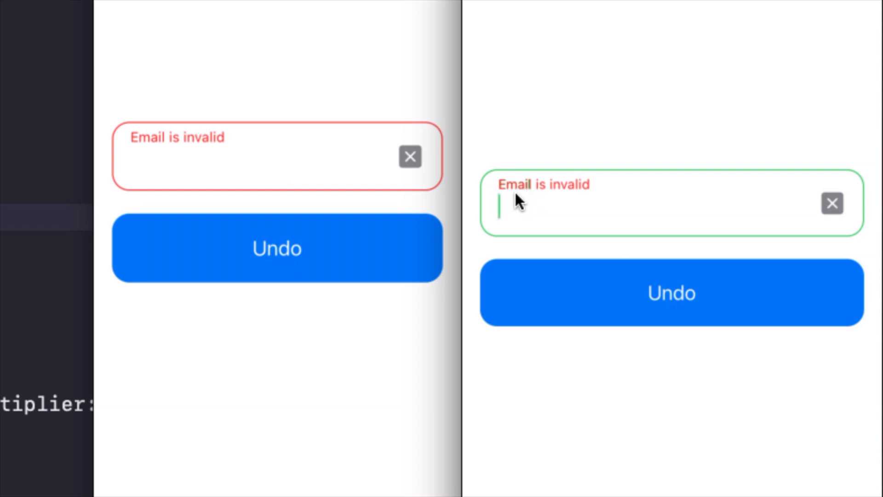
mouse_move(748, 220)
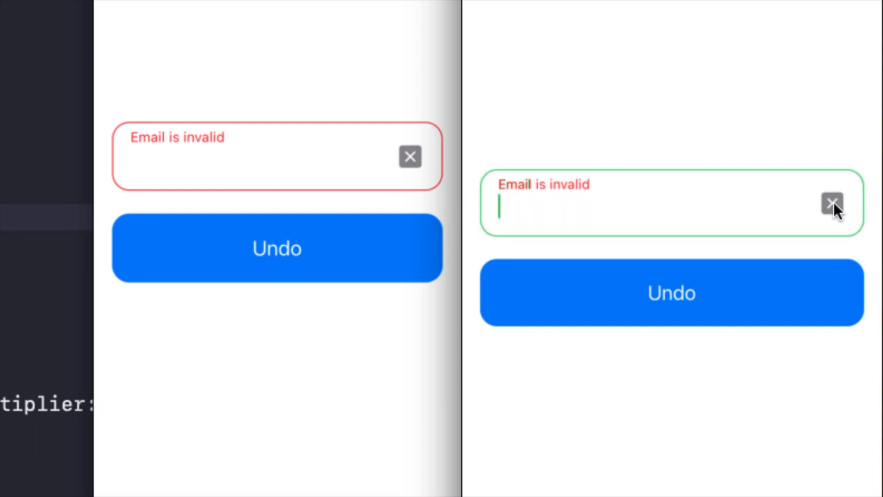
text(Asdfasdf)
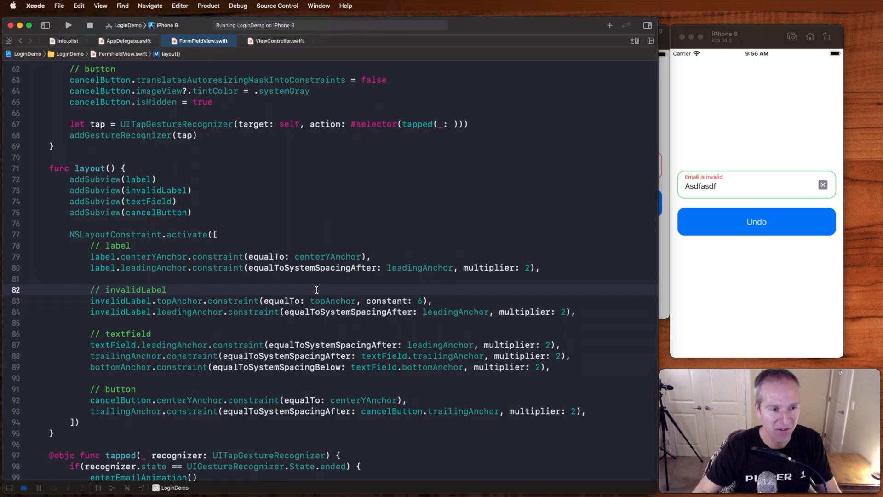
Scroll to the isValidEmail regex function under MARK: Utils
scroll(down, 3)
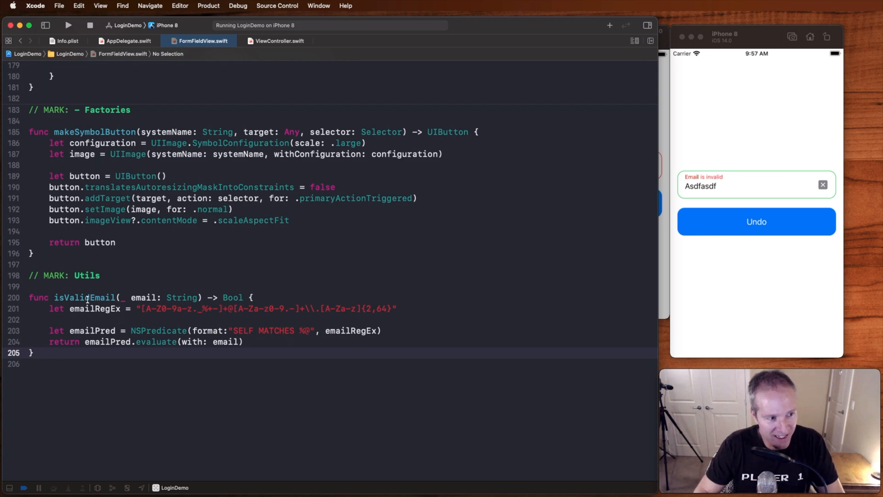
mouse_move(96, 287)
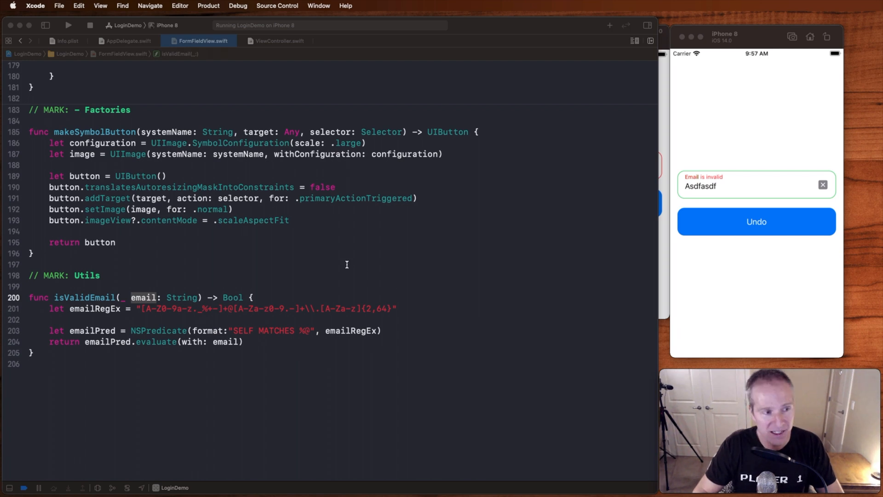
Validate in textFieldDidEndEditing and set the border with UIColor.systemRed.cgColor in showInvalidEmailMessage()
scroll(up, 3)
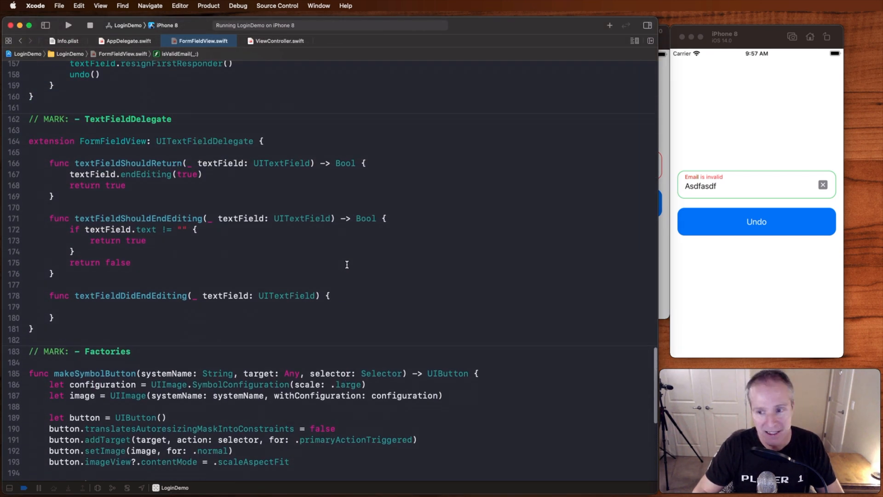
click(269, 295)
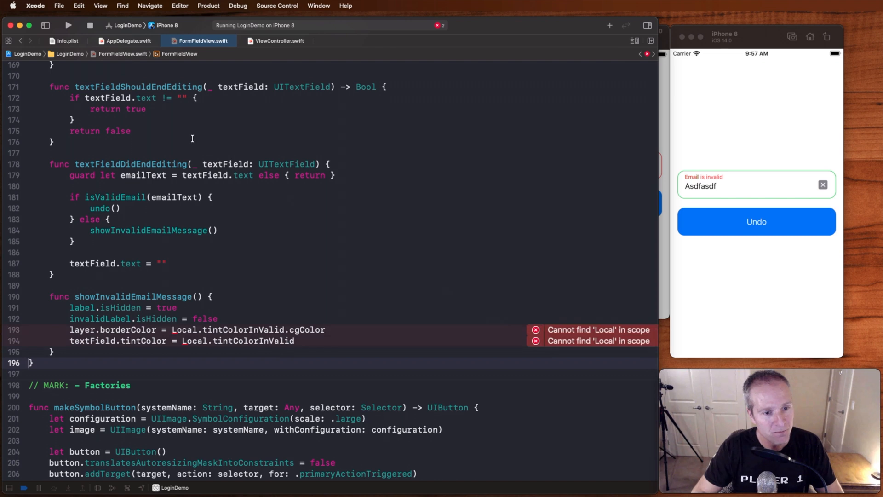
text(.systemRed.)
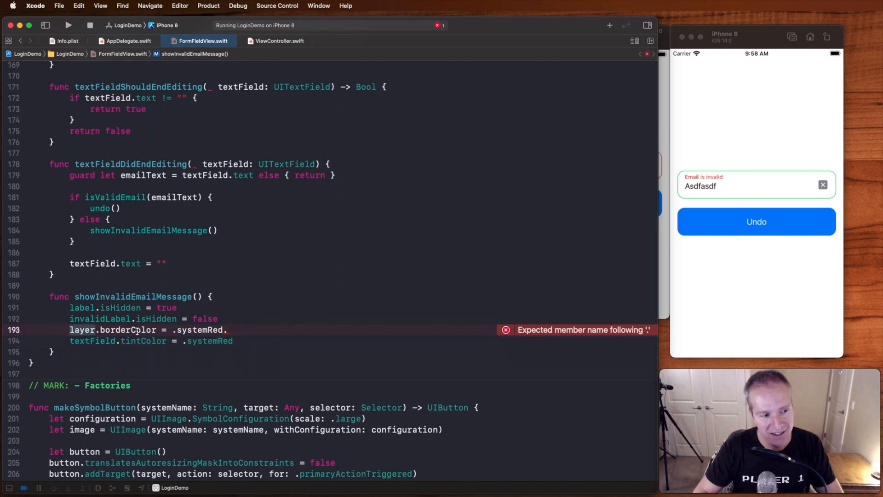
click(172, 329)
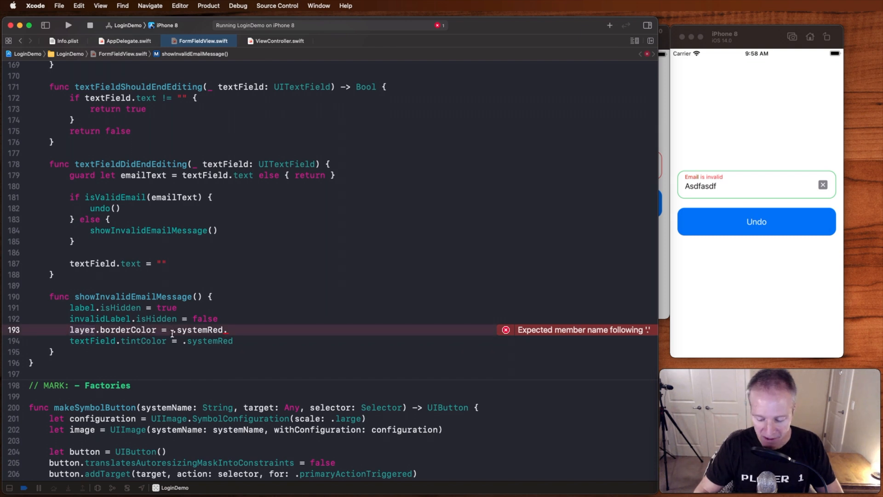
text(UIColor)
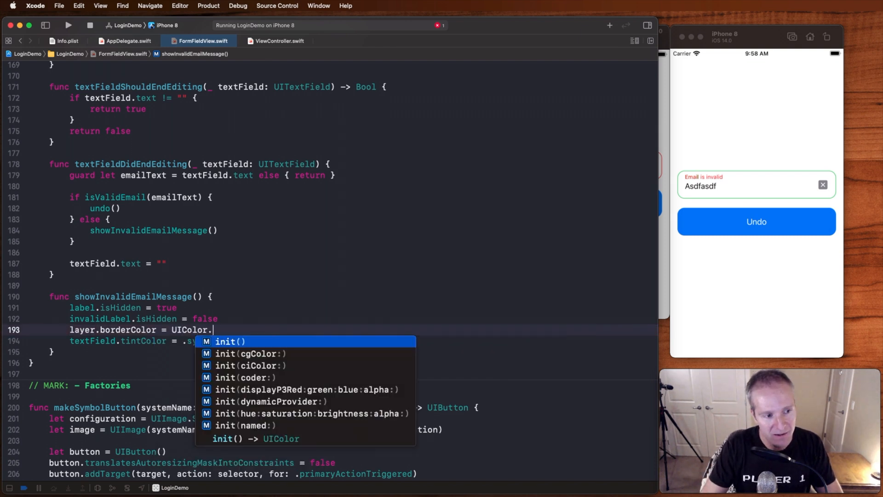
text(systemRed.cgColor)
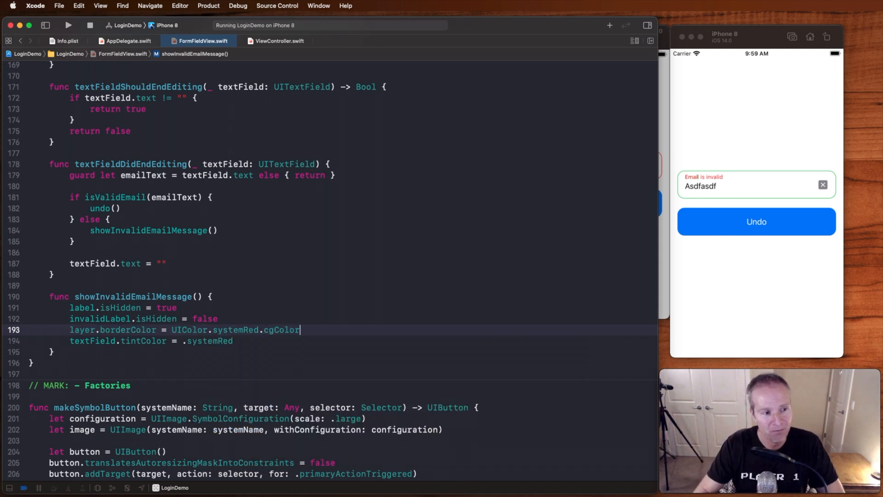
double_click(190, 329)
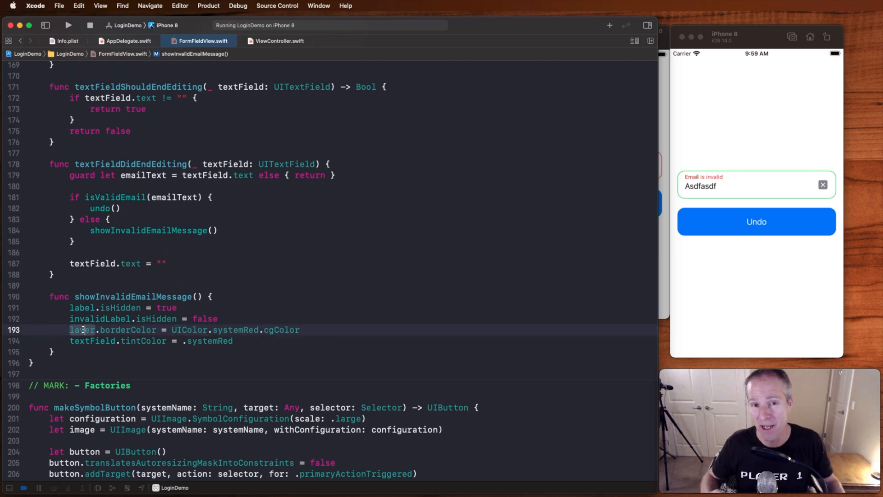
mouse_move(274, 329)
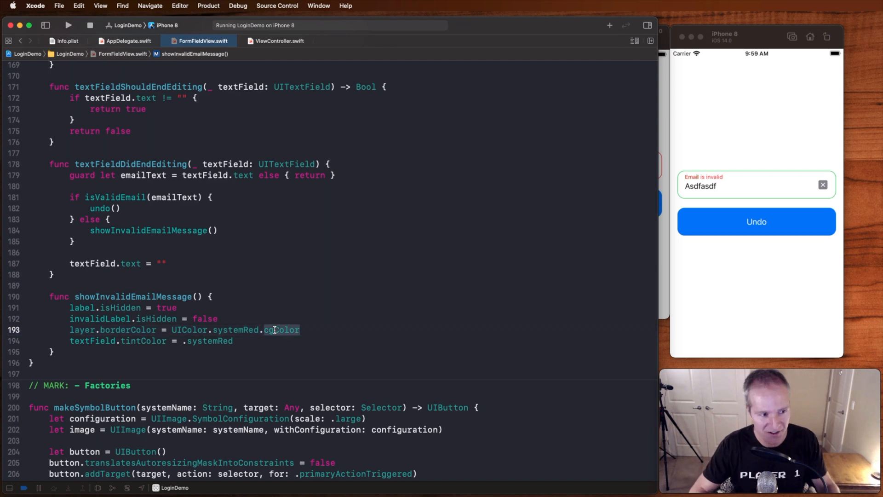
mouse_move(215, 283)
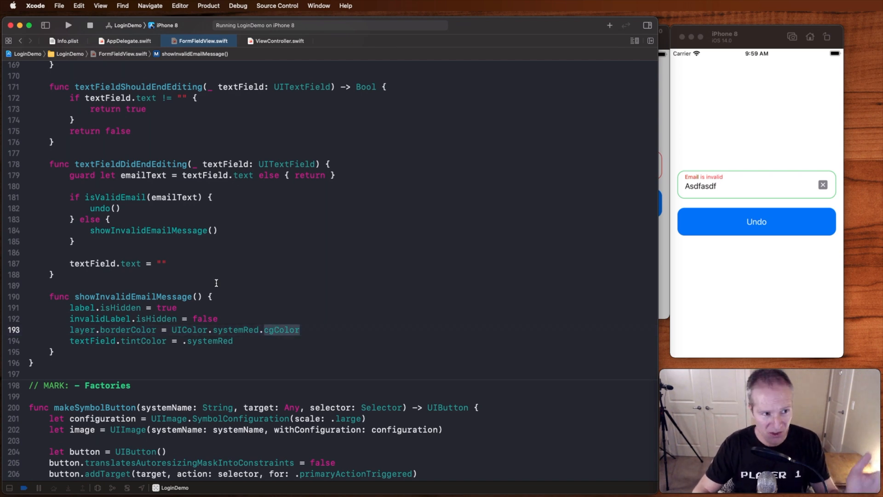
mouse_move(643, 147)
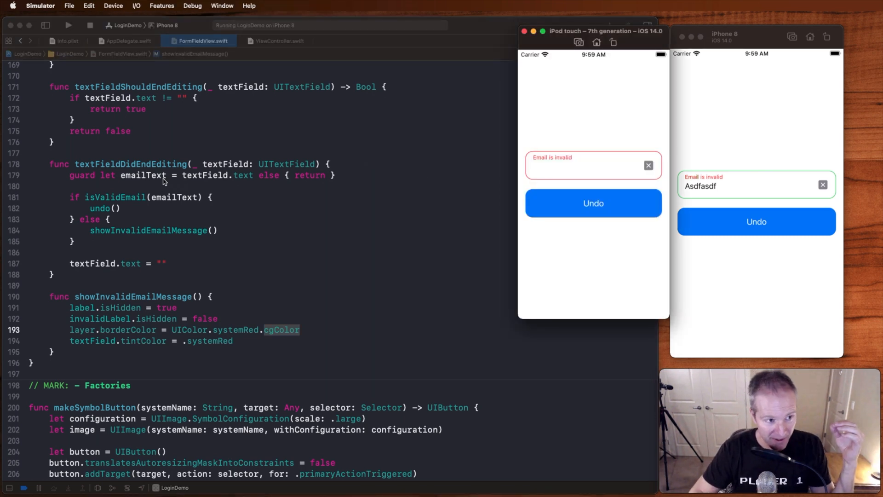
mouse_move(370, 187)
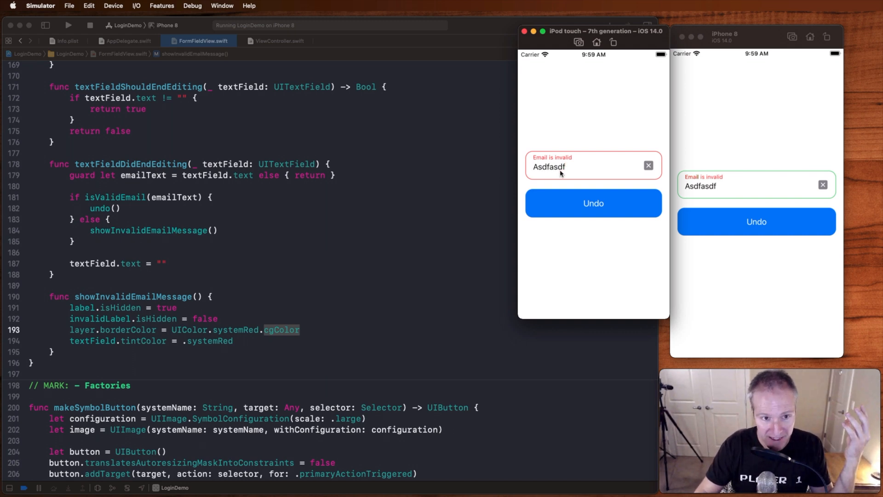
click(648, 165)
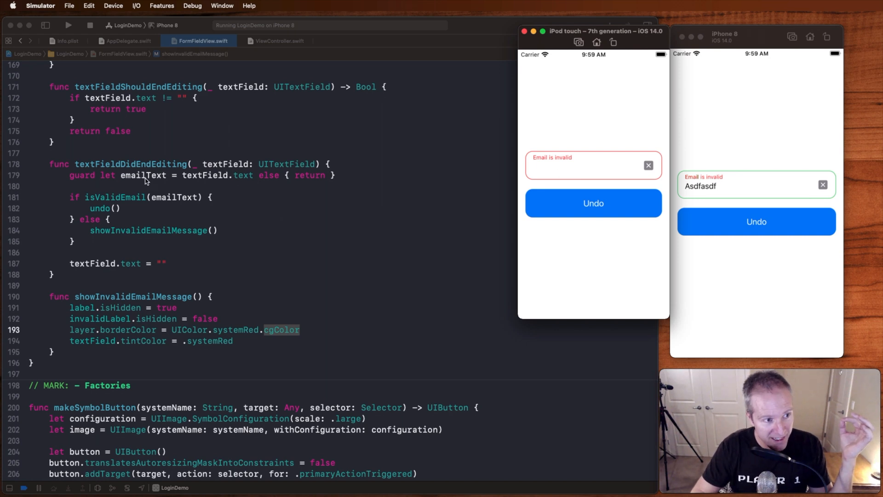
mouse_move(123, 200)
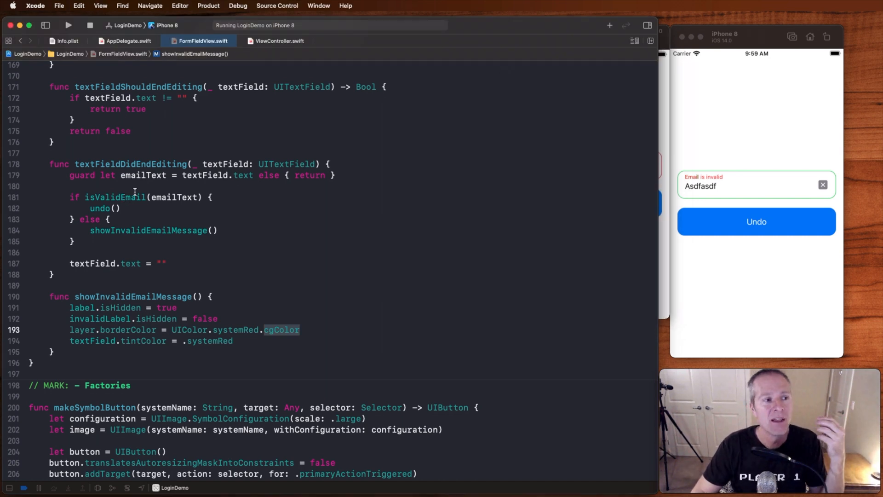
mouse_move(479, 155)
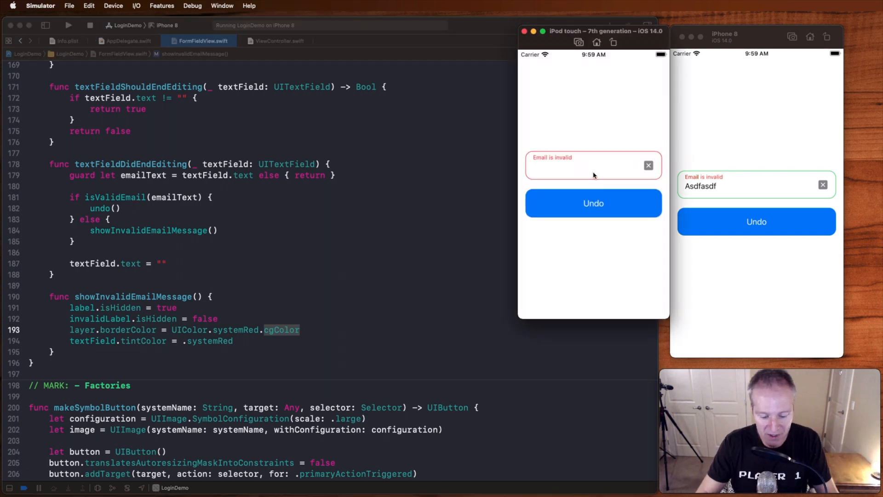
text(Foo@)
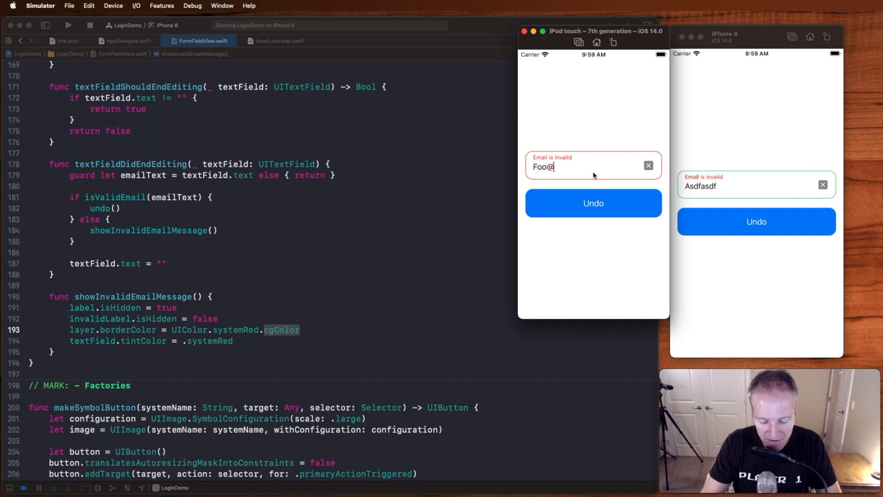
text(bar.com)
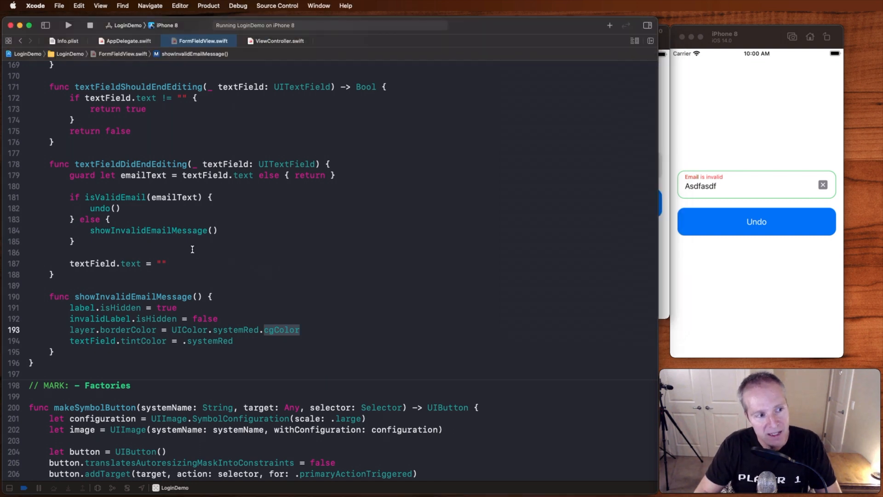
mouse_move(392, 252)
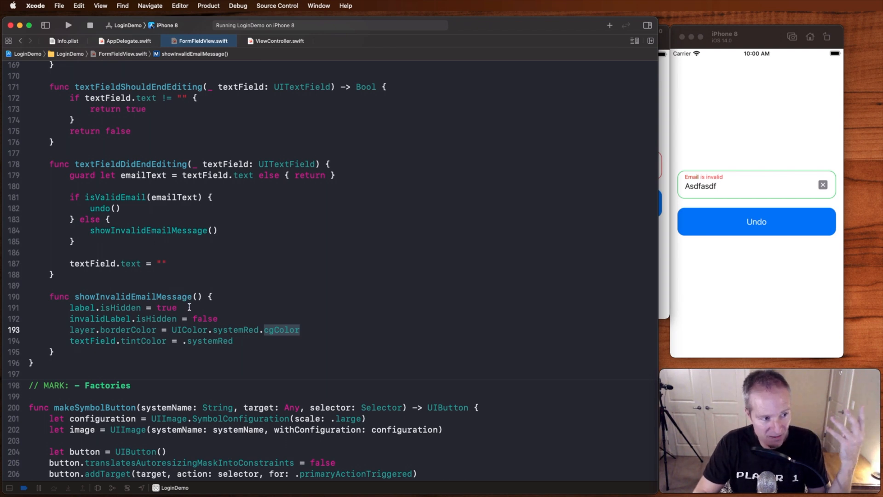
mouse_move(689, 181)
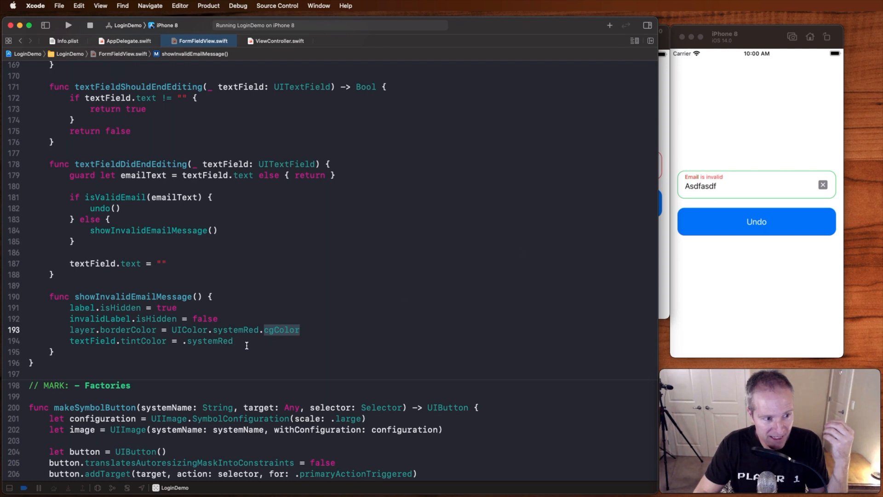
mouse_move(710, 197)
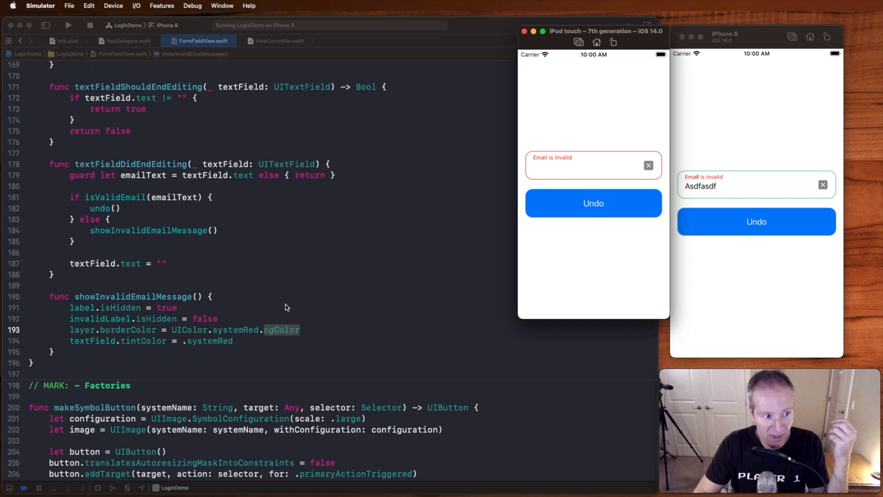
mouse_move(159, 351)
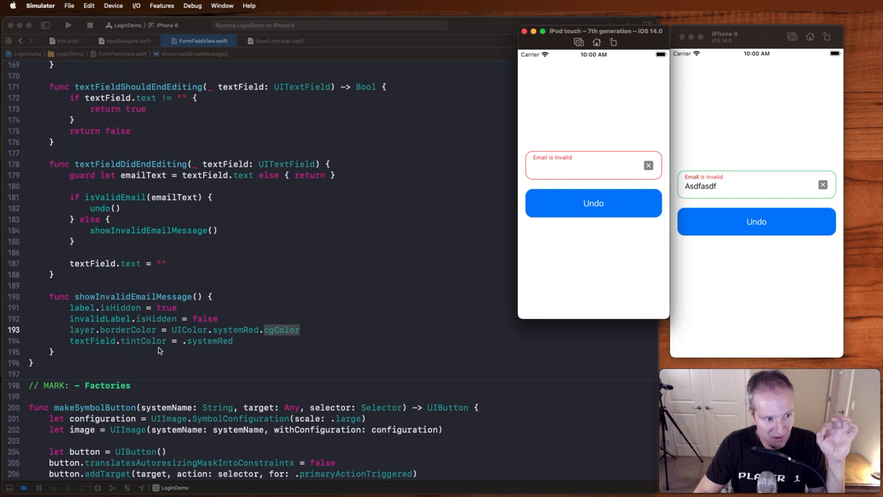
mouse_move(276, 275)
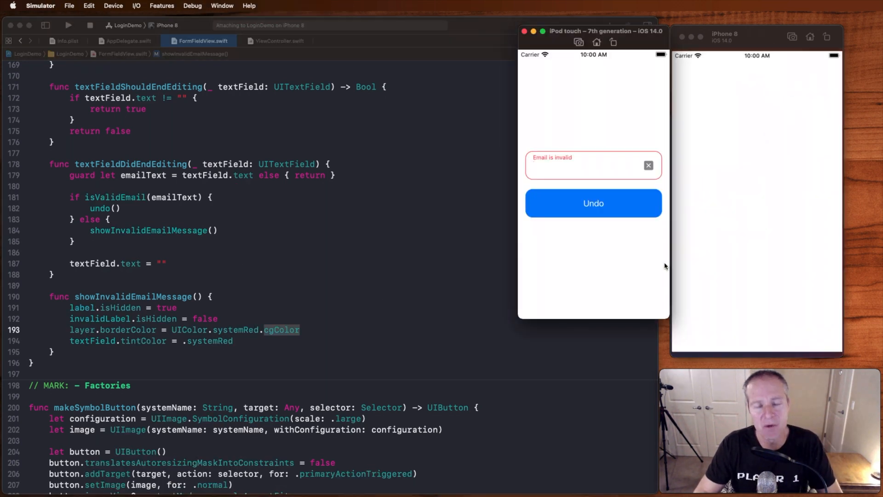
Run the app, then uncomment invalidLabel.isHidden = true in style() so the label starts hidden
click(68, 25)
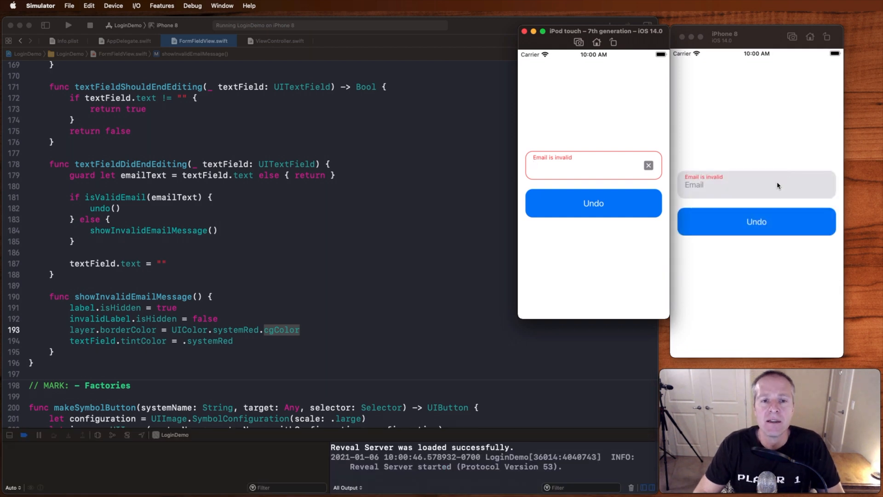
click(756, 185)
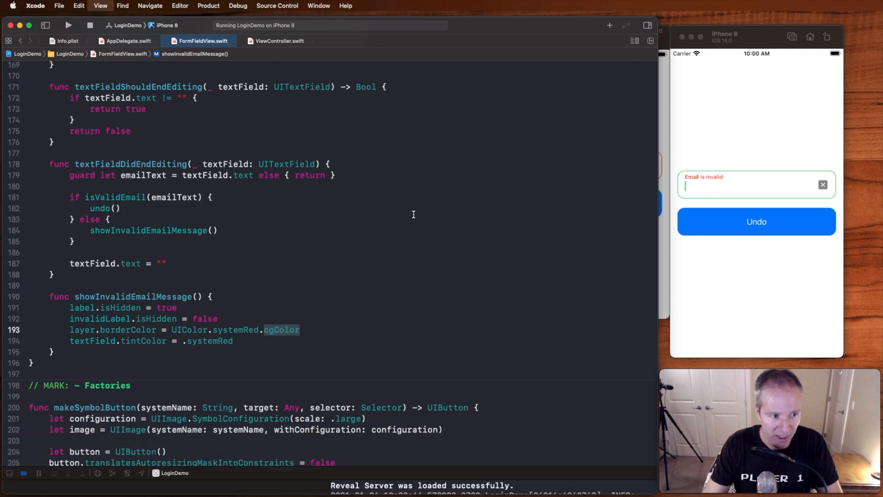
scroll(up, 3)
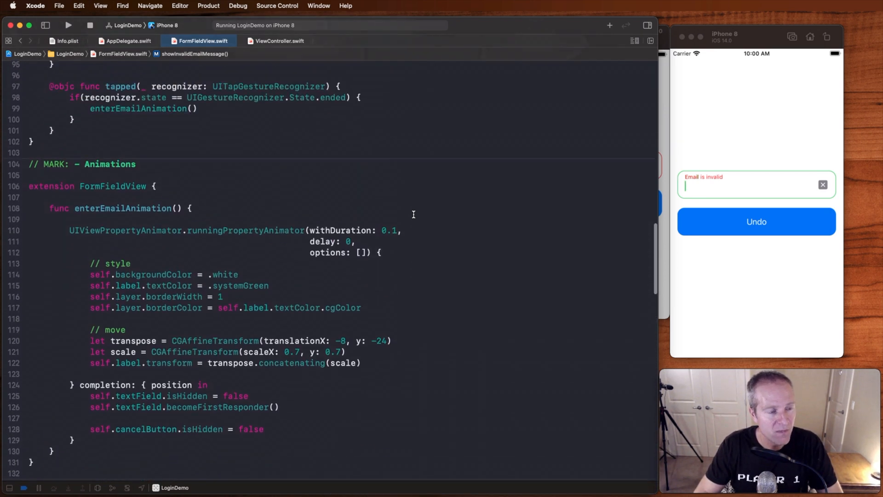
scroll(up, 3)
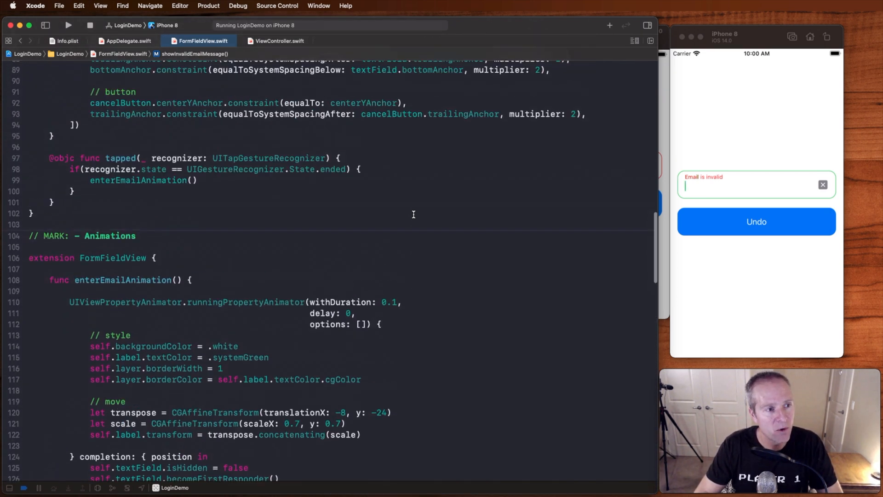
scroll(up, 3)
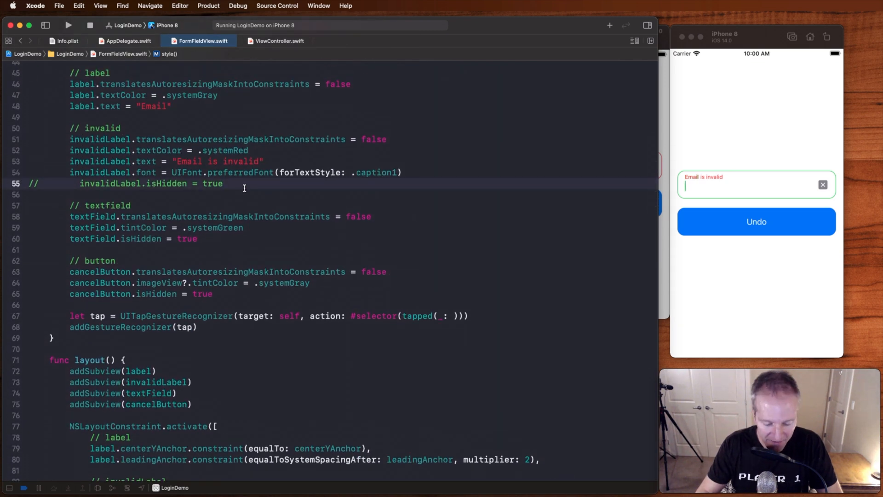
click(34, 183)
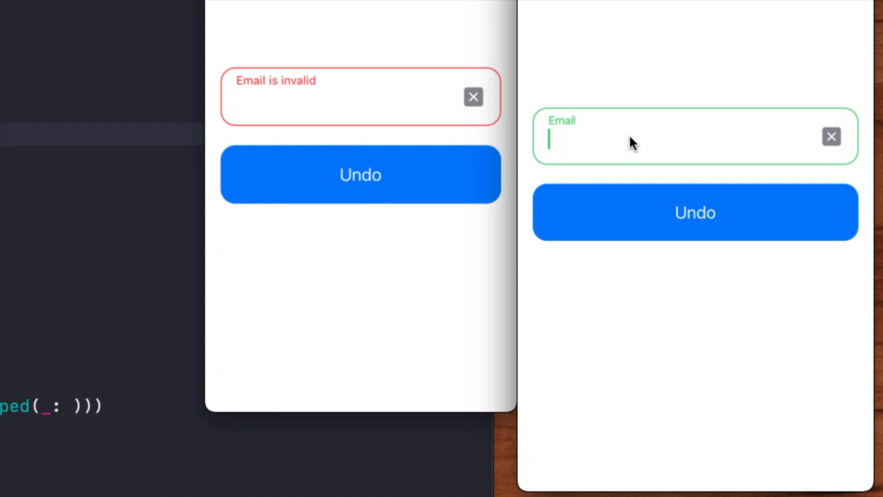
mouse_move(571, 160)
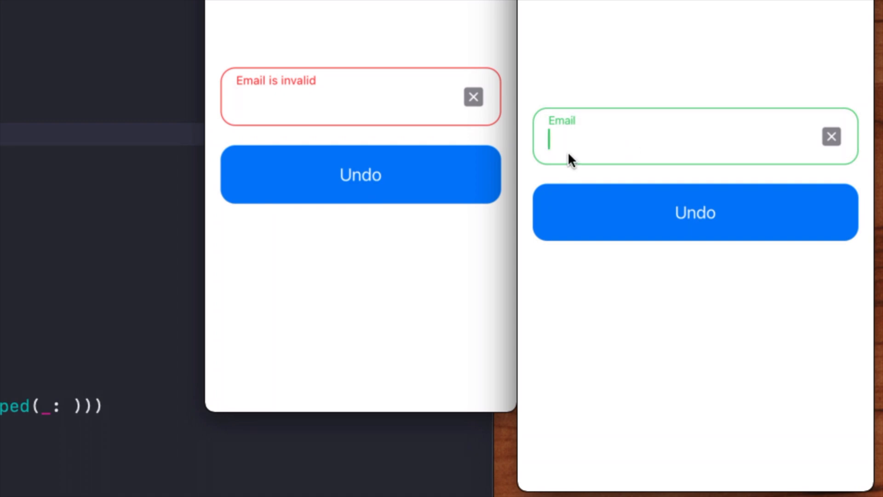
Enter invalid emails 'Asdfasdf' and 'Foo' in the field, ending editing to see 'Email is invalid' linger
text(Asdfasdf)
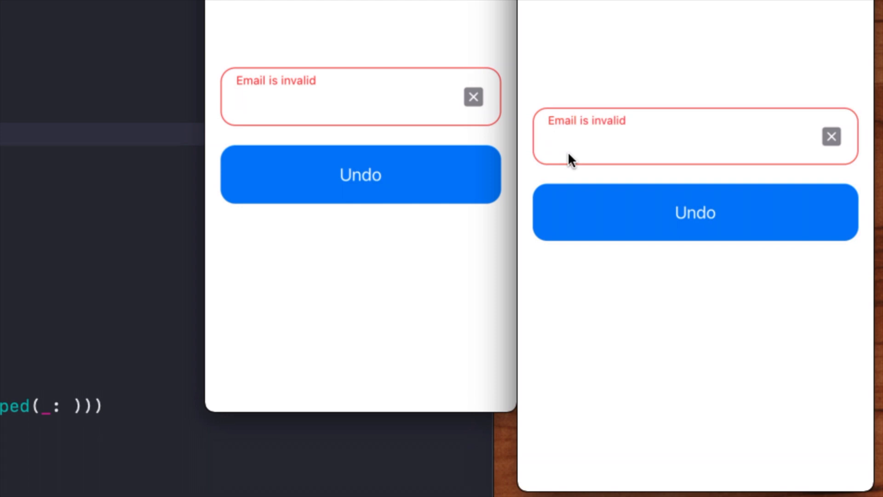
mouse_move(624, 140)
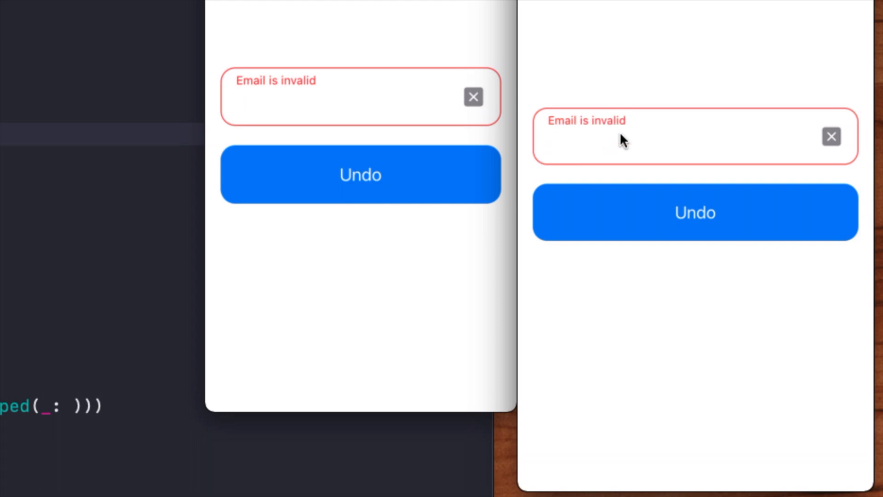
mouse_move(557, 130)
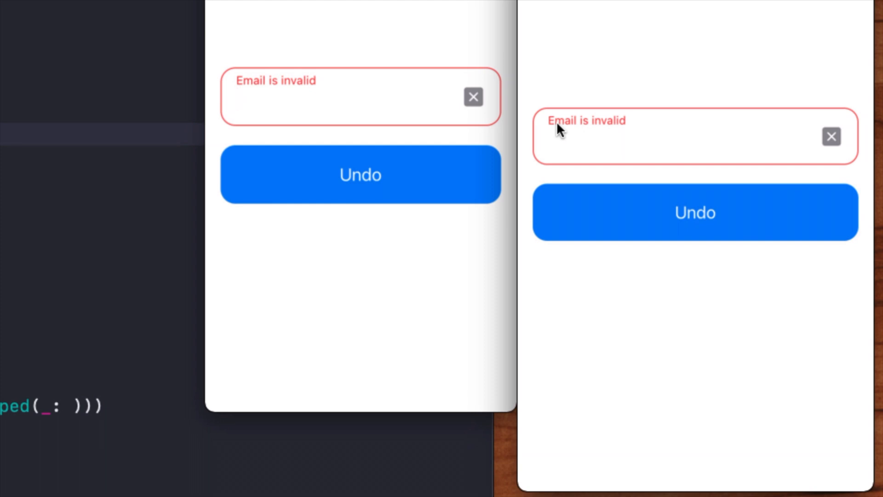
mouse_move(561, 140)
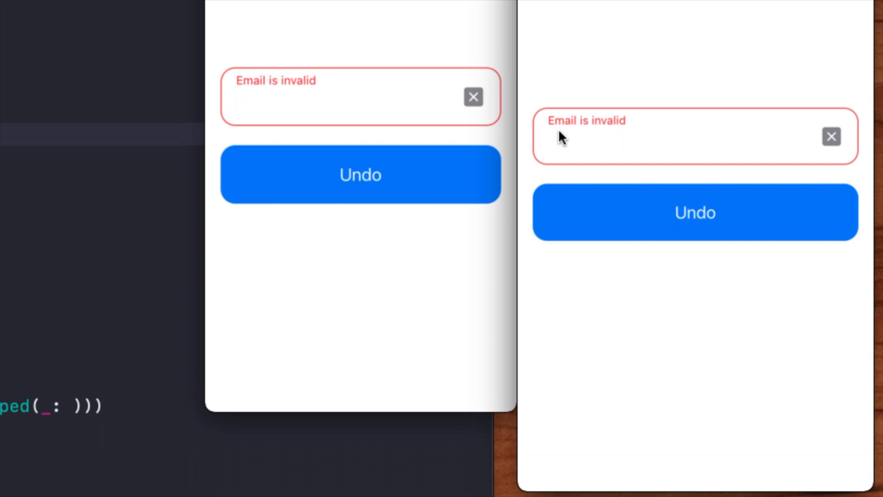
mouse_move(540, 133)
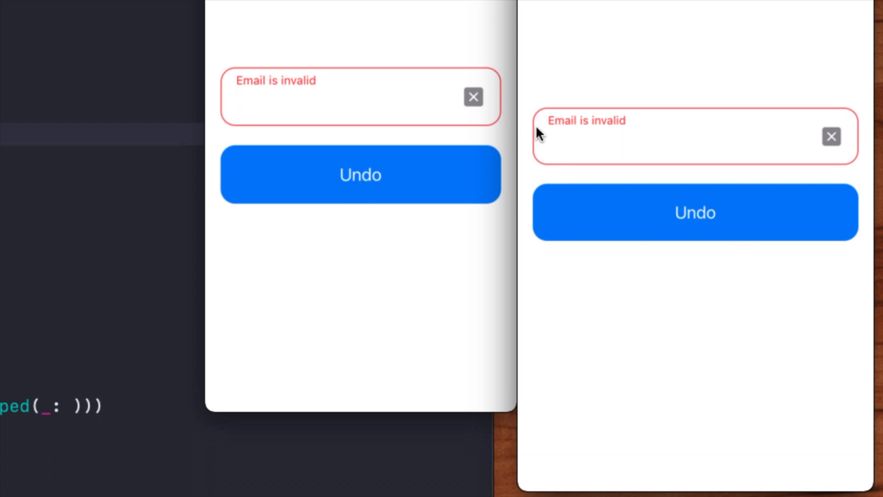
click(592, 152)
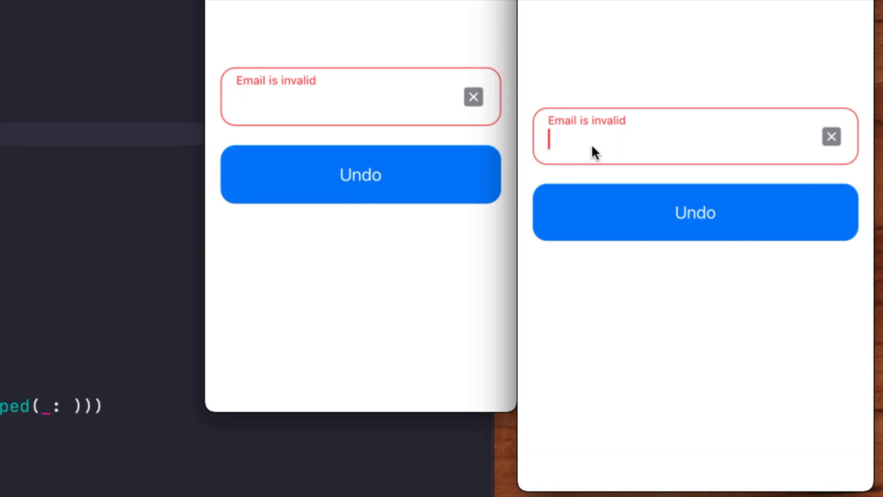
mouse_move(556, 156)
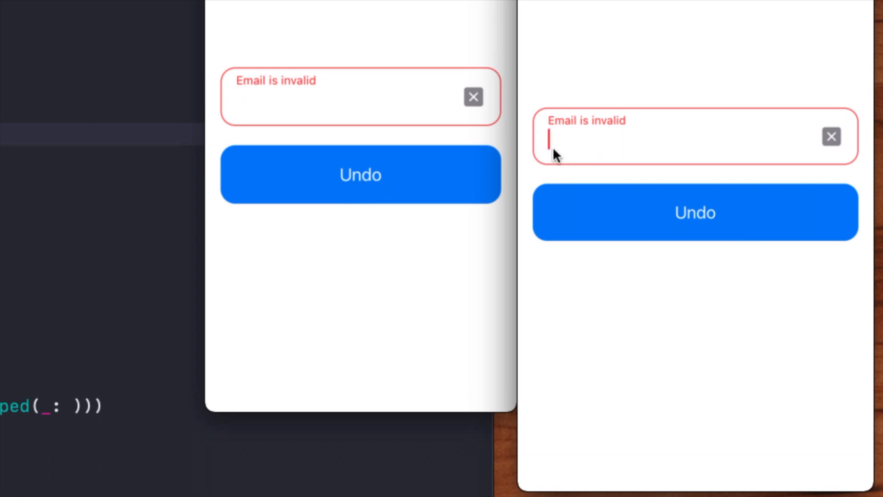
text(Foo.)
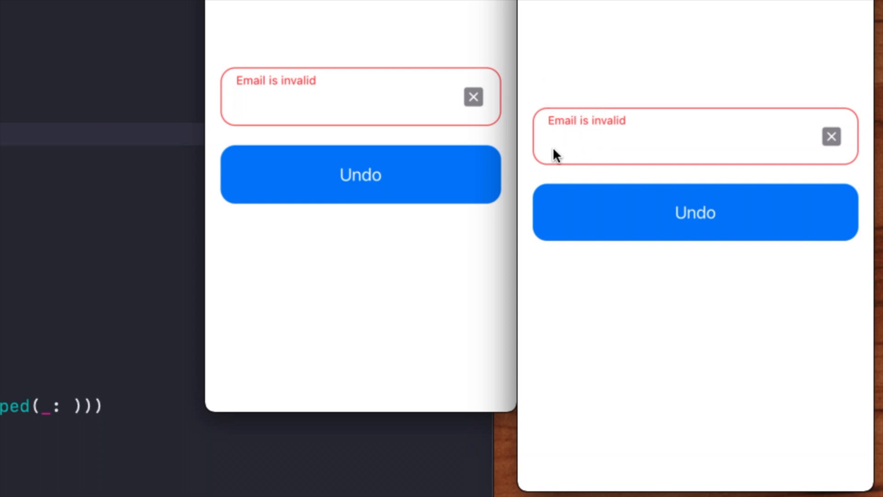
text(Foo)
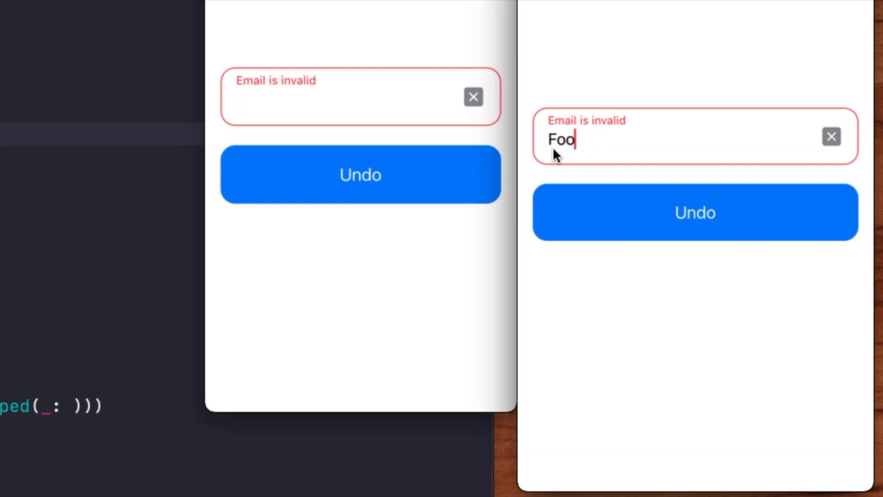
click(832, 136)
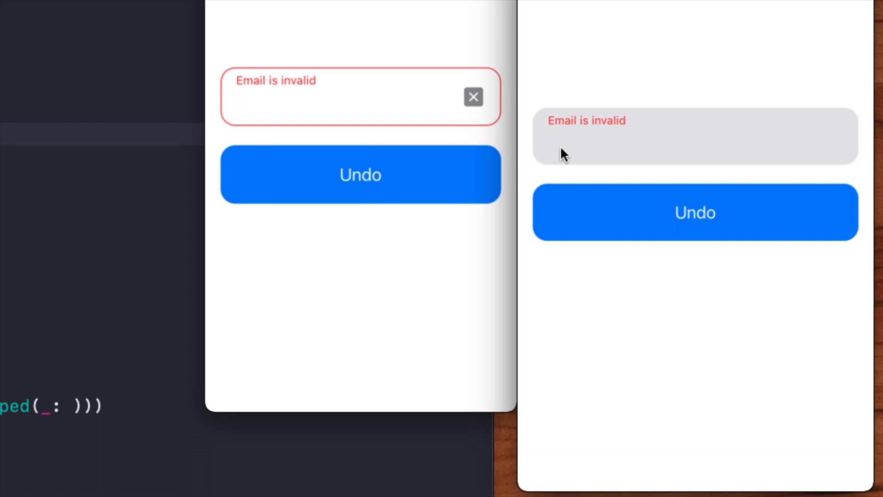
mouse_move(583, 149)
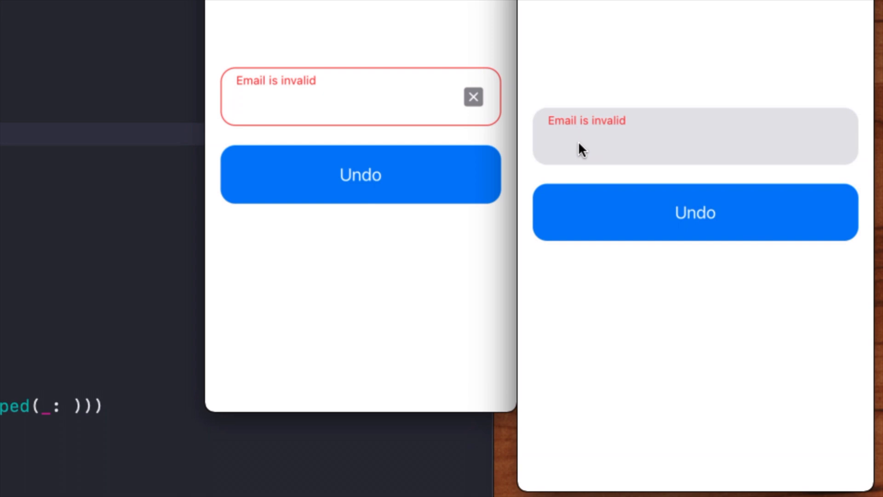
mouse_move(568, 144)
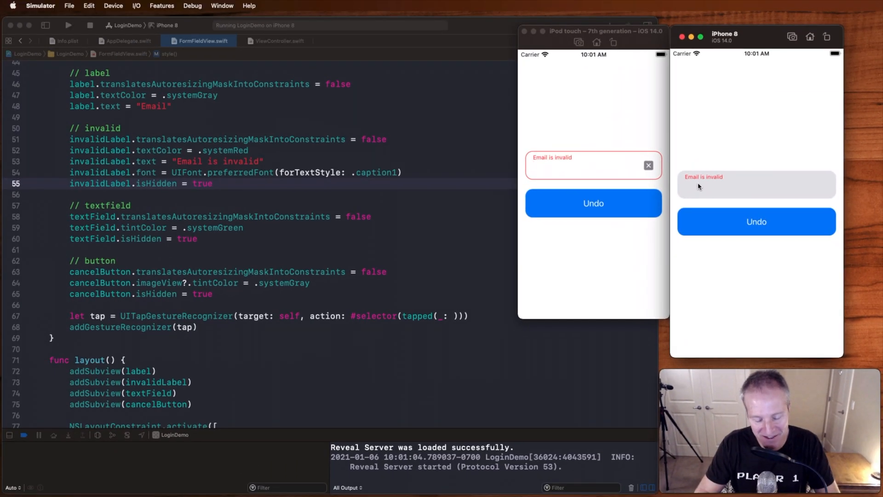
mouse_move(403, 250)
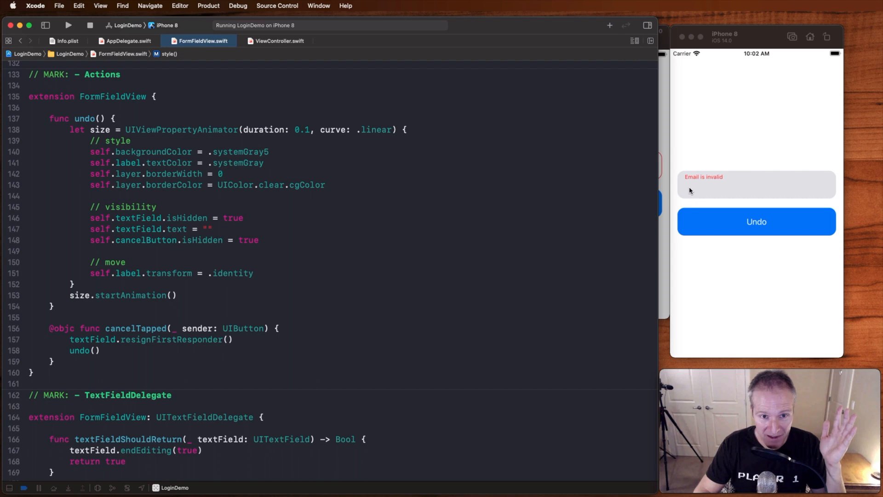
mouse_move(227, 204)
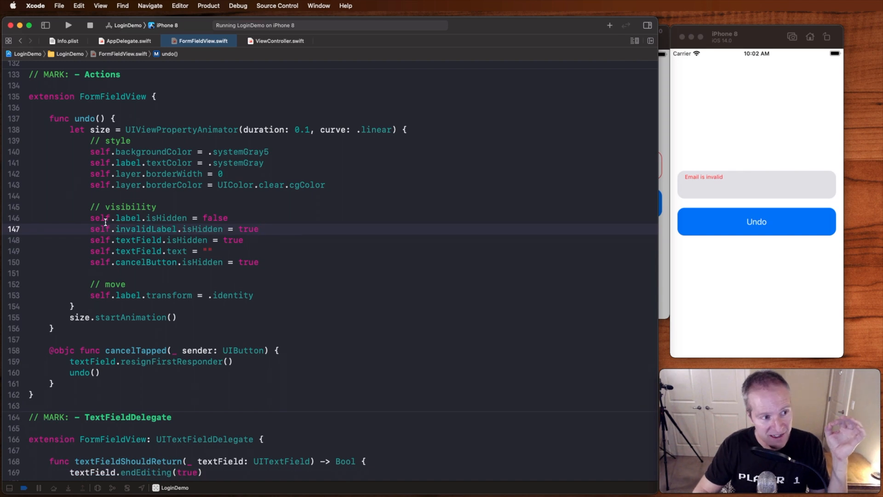
mouse_move(616, 190)
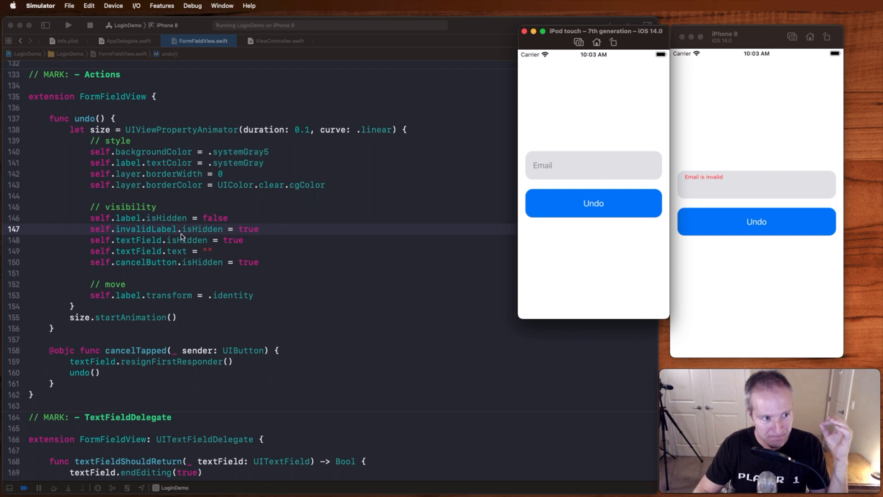
mouse_move(571, 255)
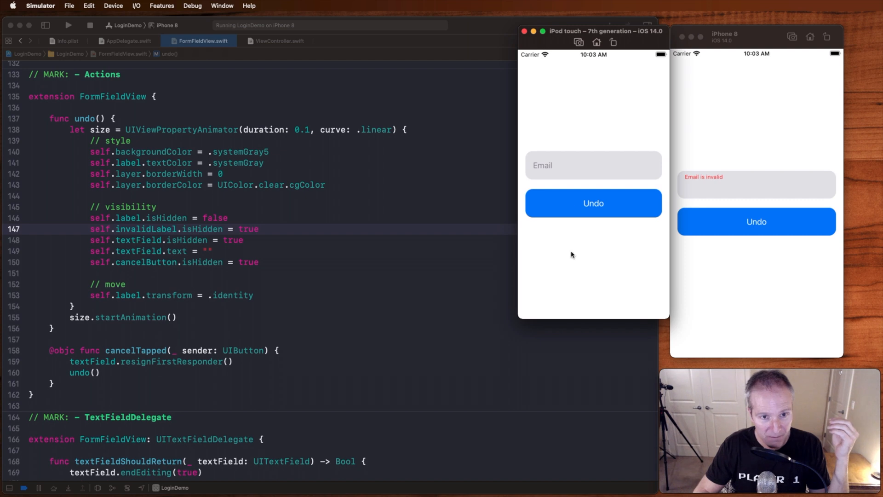
mouse_move(413, 269)
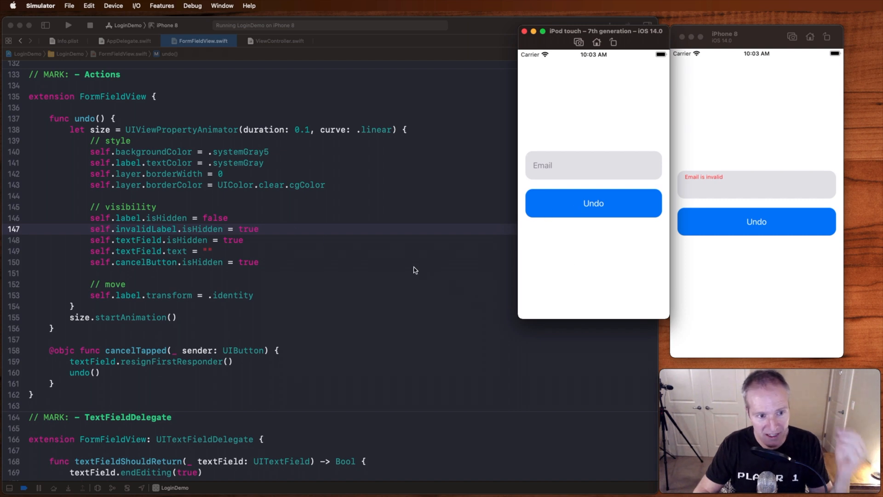
click(67, 25)
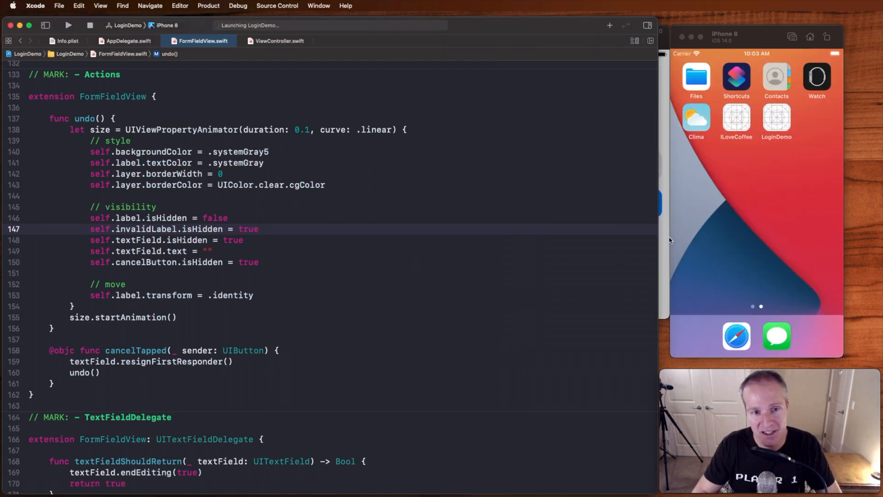
click(67, 25)
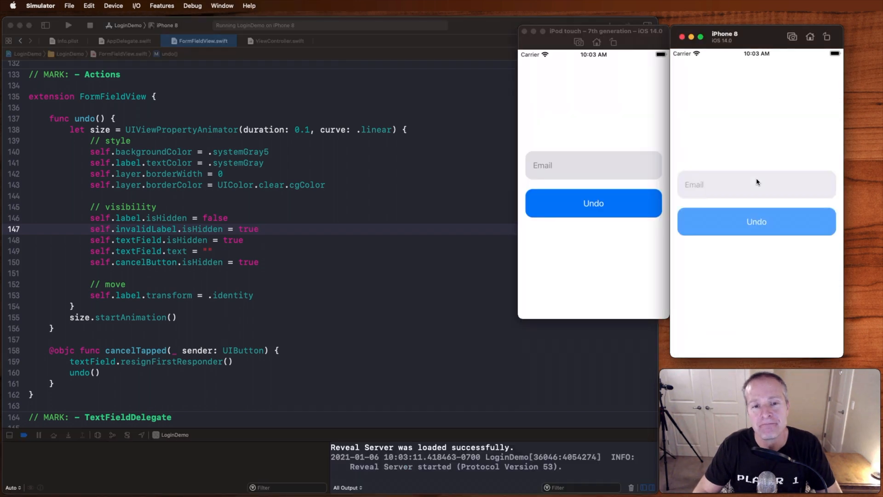
click(754, 185)
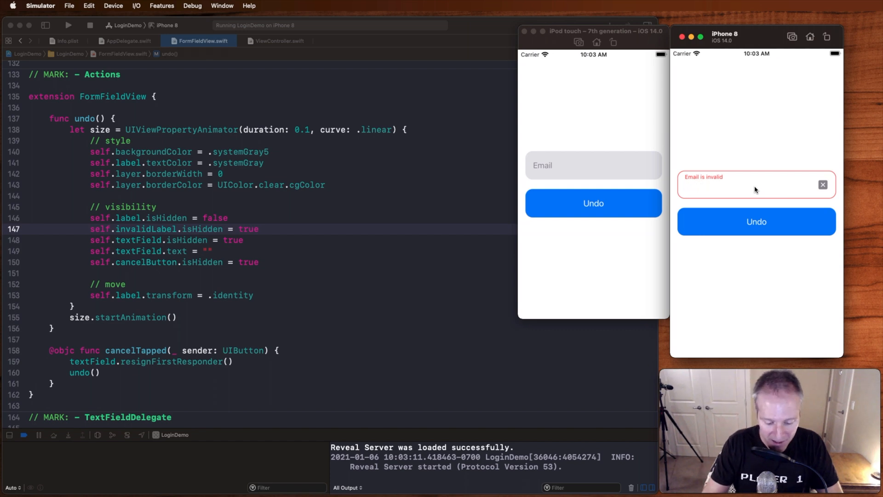
text(Foo@bar.com)
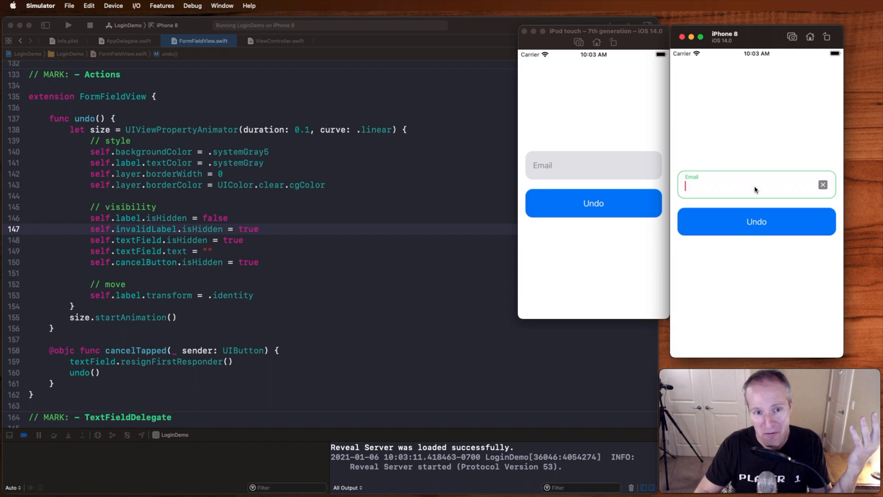
mouse_move(701, 191)
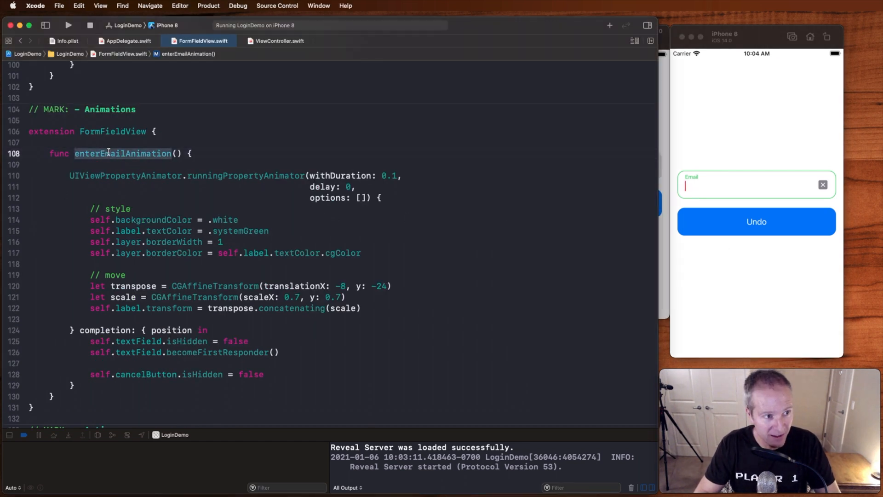
Add self.textField.tintColor = .systemGreen in enterEmailAnimation and rebuild
click(361, 253)
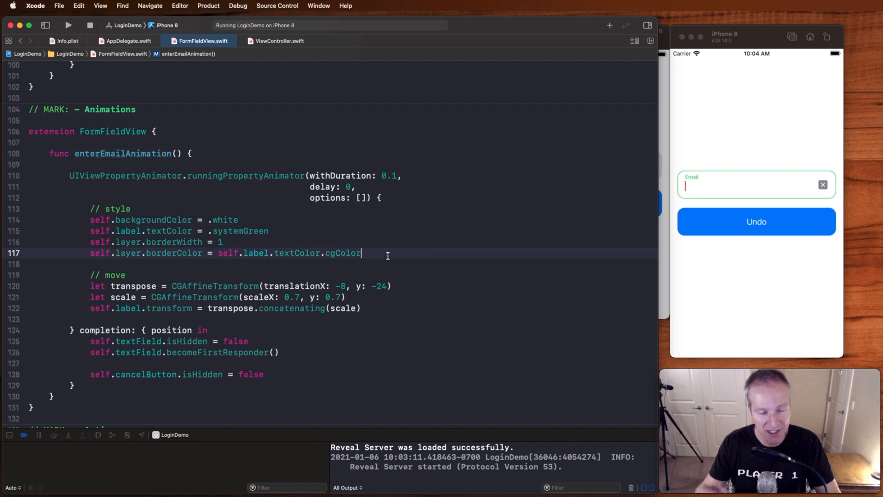
text(self.textField.tintColor = Local.tintColorValid)
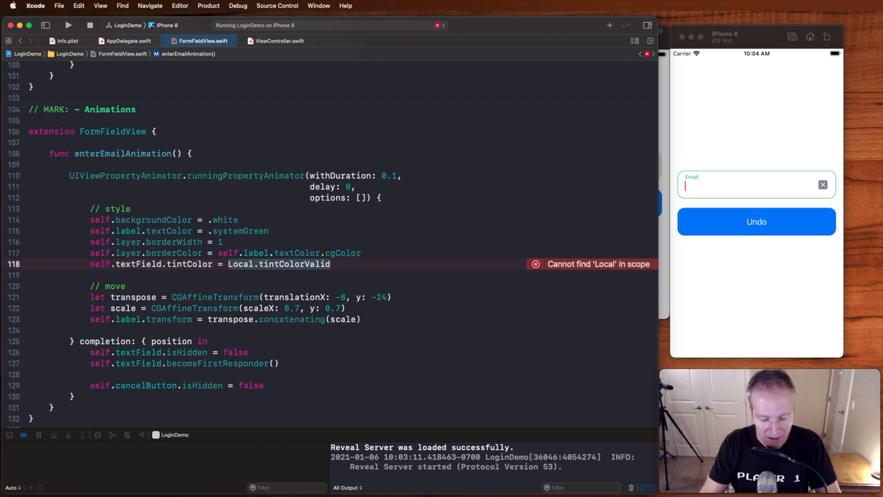
text(.systemGree)
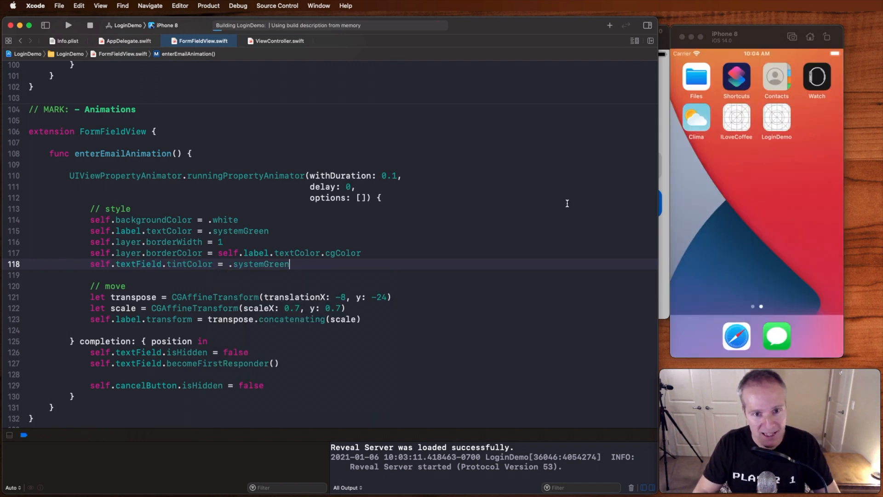
click(67, 25)
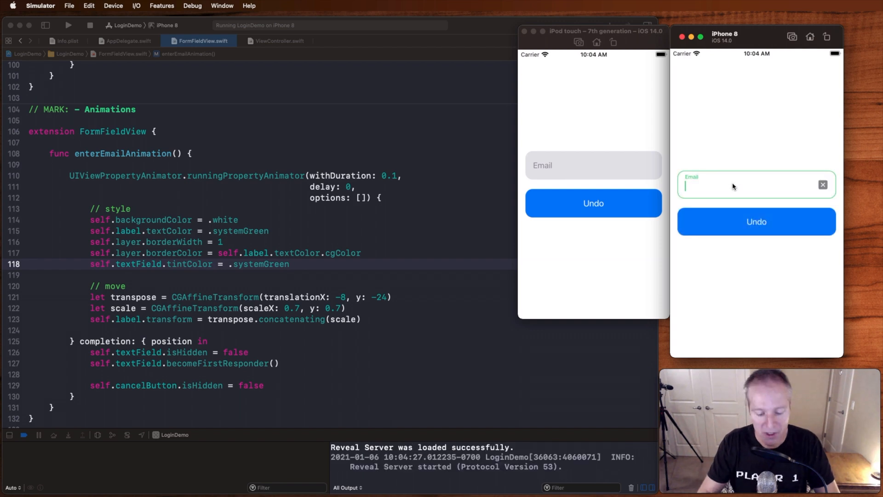
text(Foo@bar.co)
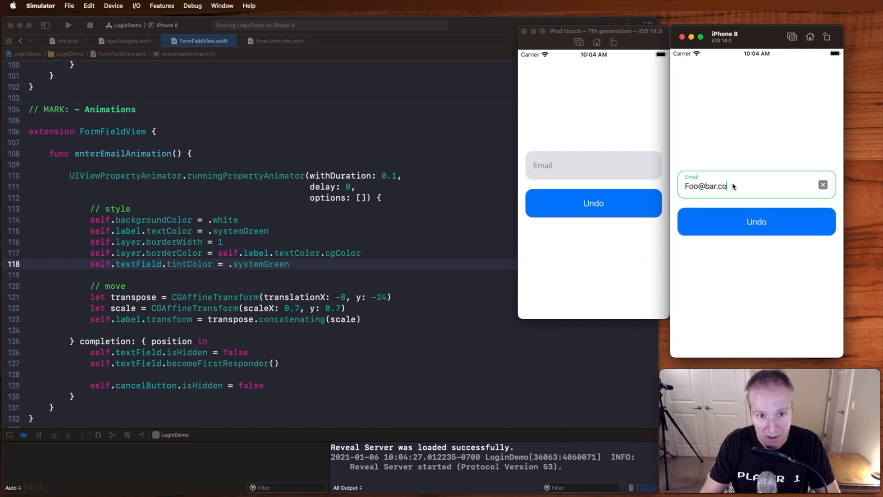
click(822, 185)
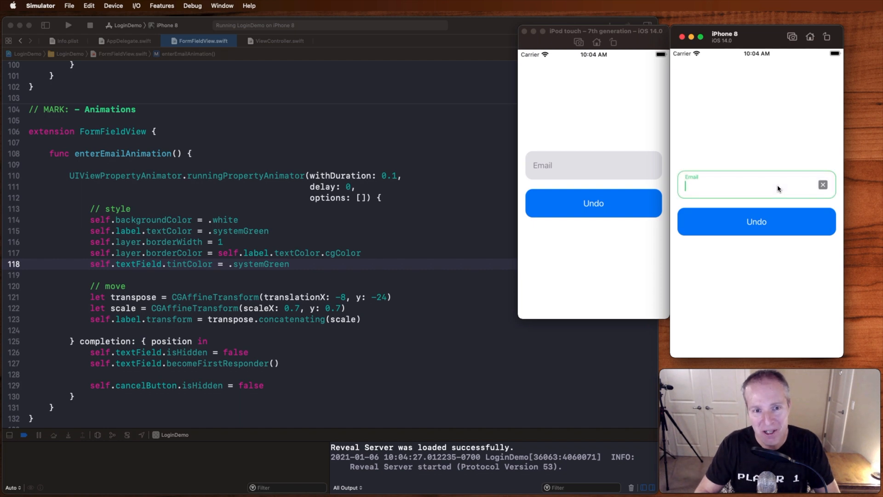
mouse_move(698, 191)
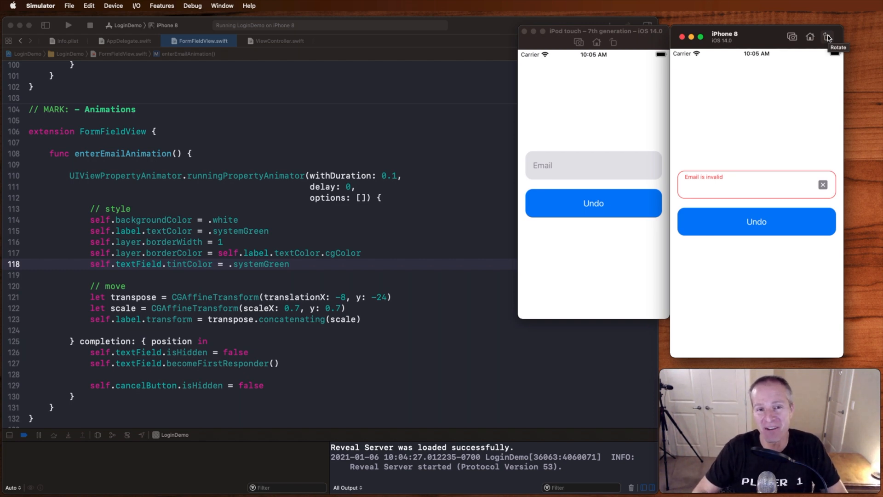
mouse_move(822, 189)
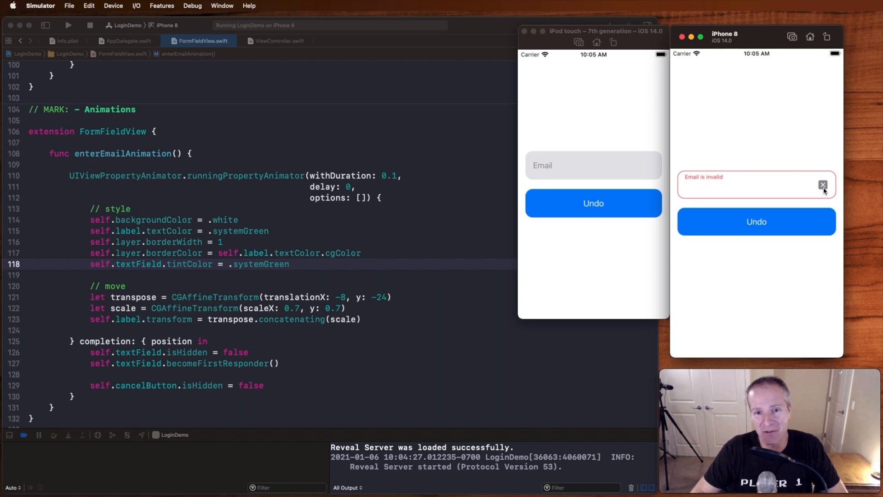
mouse_move(607, 119)
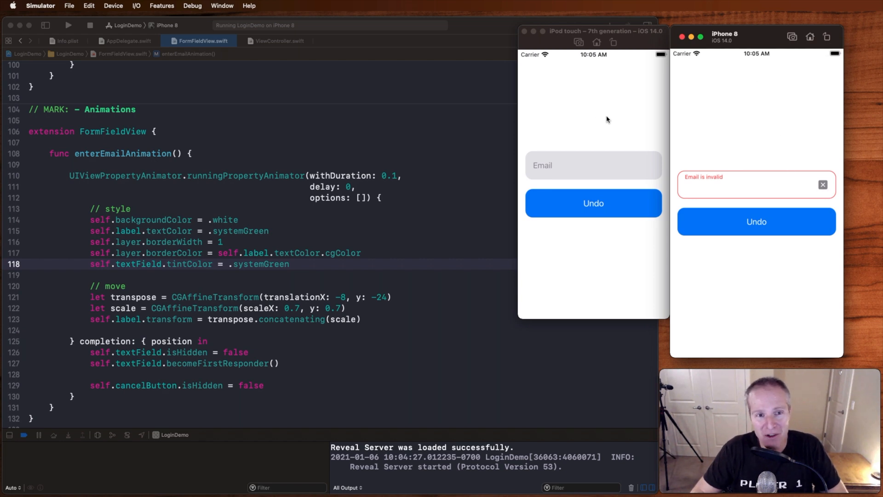
Open and cancel the email field several times to check it collapses and reopens cleanly
click(822, 184)
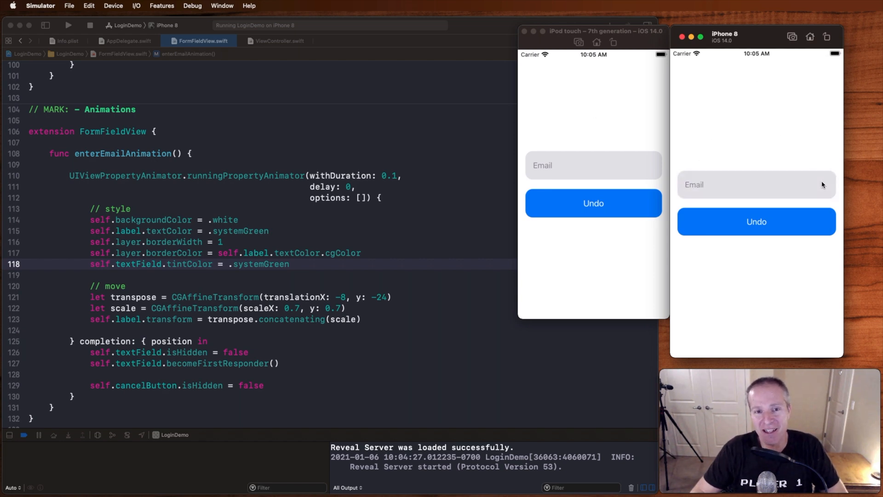
mouse_move(744, 192)
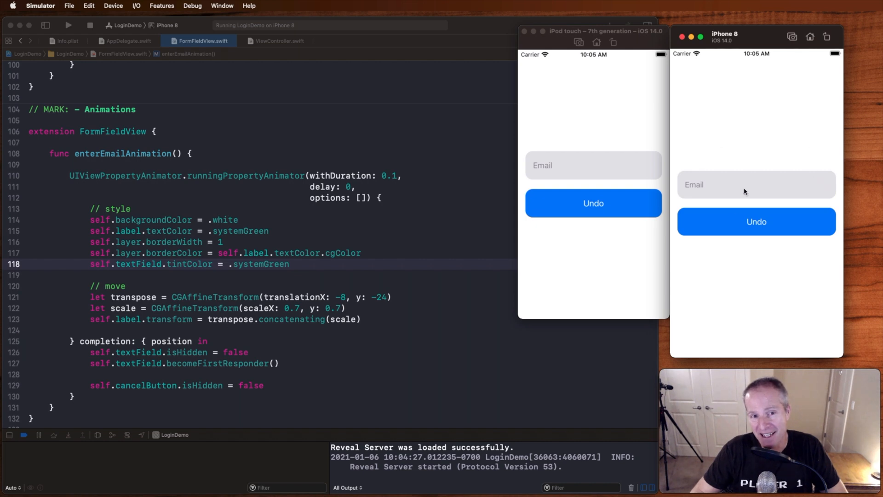
click(756, 184)
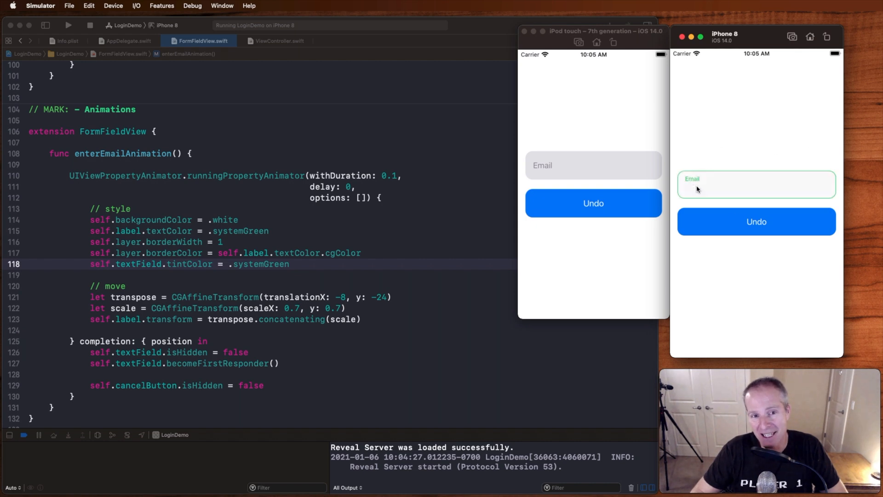
click(754, 185)
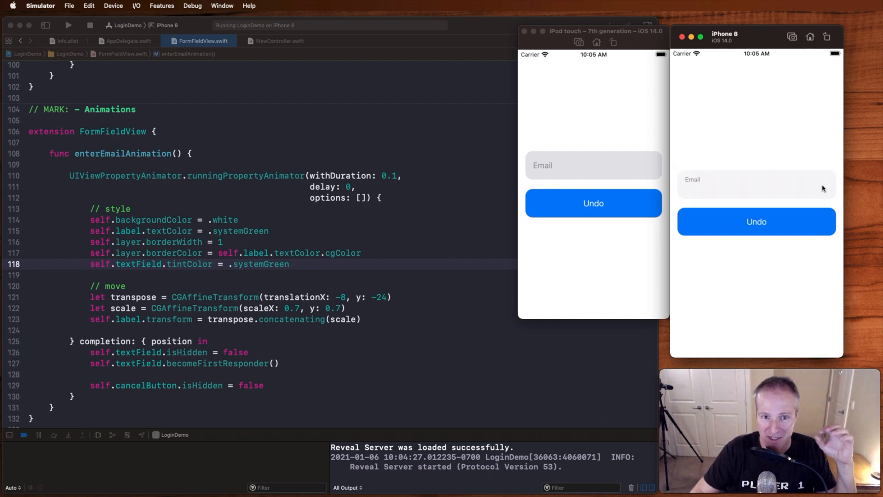
click(754, 185)
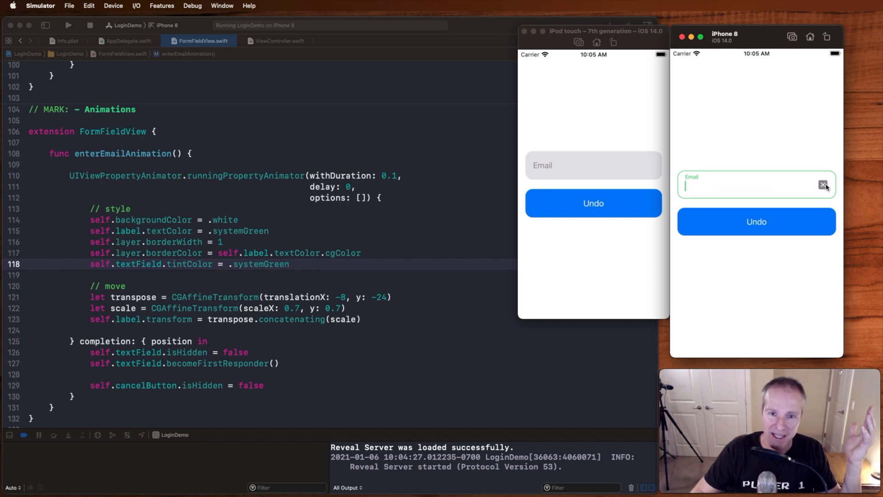
click(822, 185)
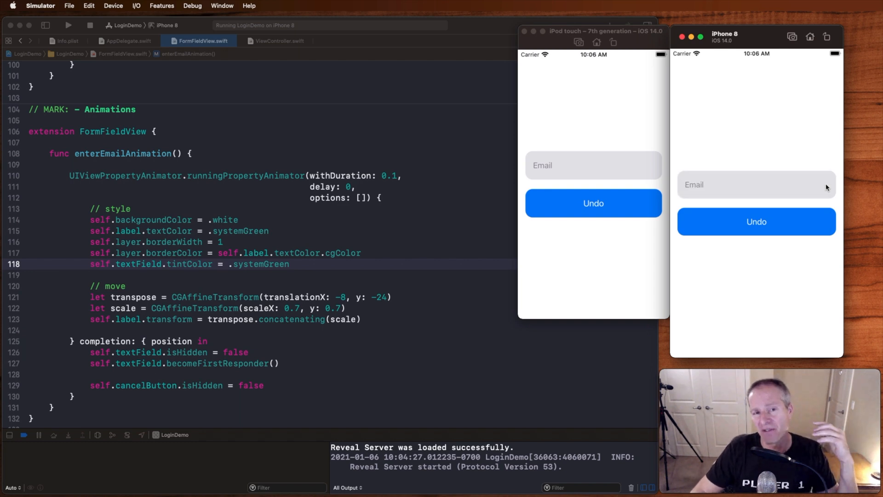
mouse_move(735, 186)
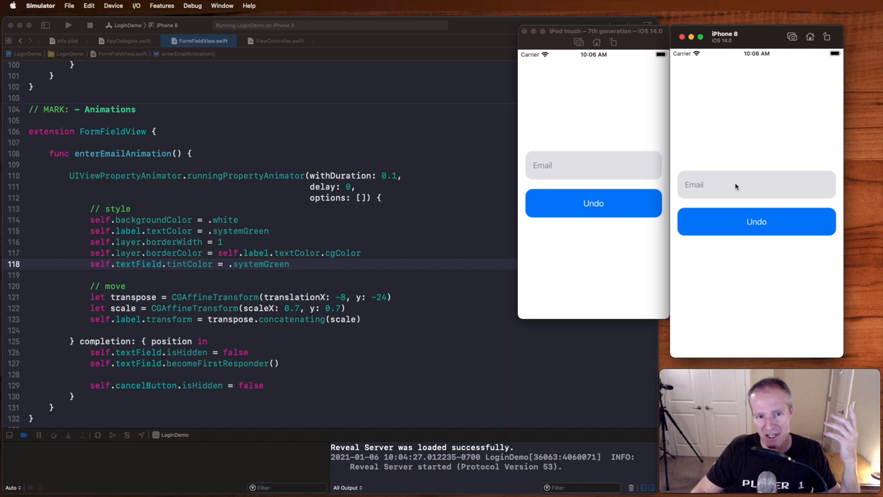
click(755, 184)
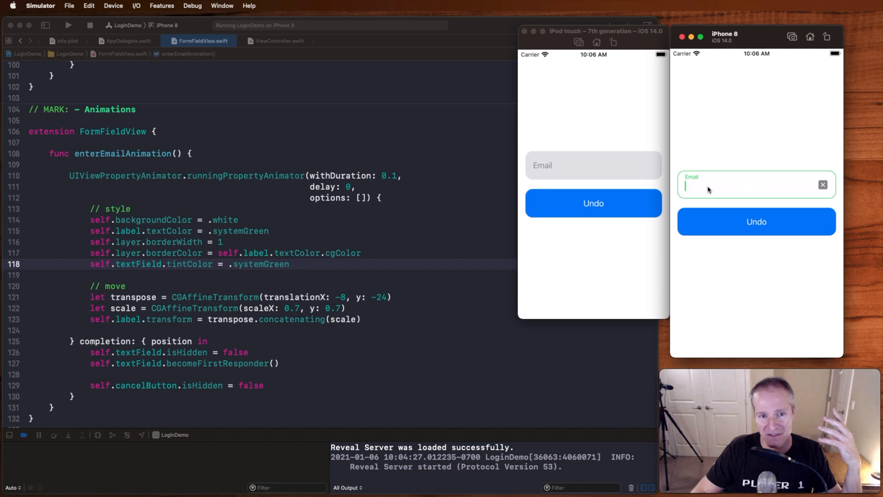
mouse_move(710, 186)
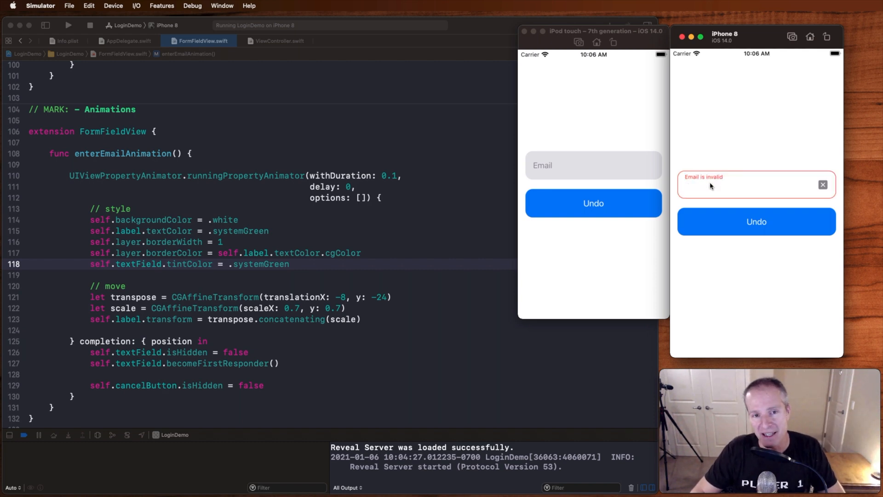
Enter the invalid address 'Asdfdsa' to see red 'Email is invalid', then clear the field
text(Asdfdsa)
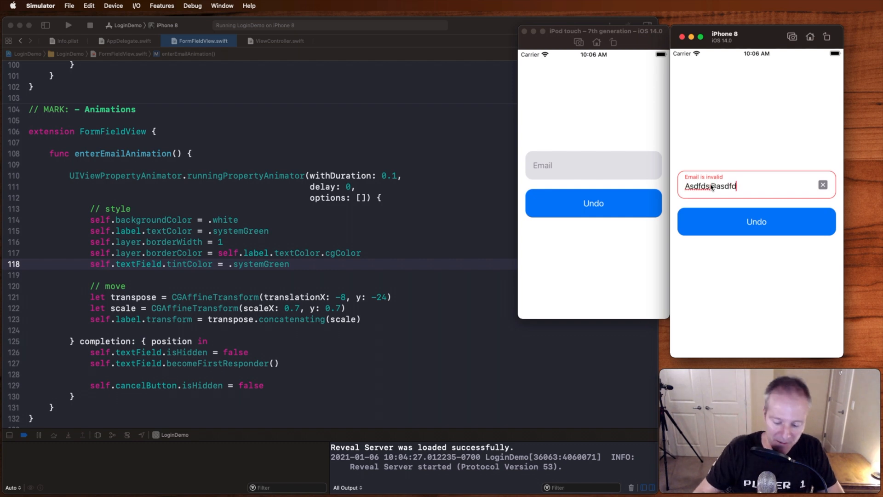
click(822, 184)
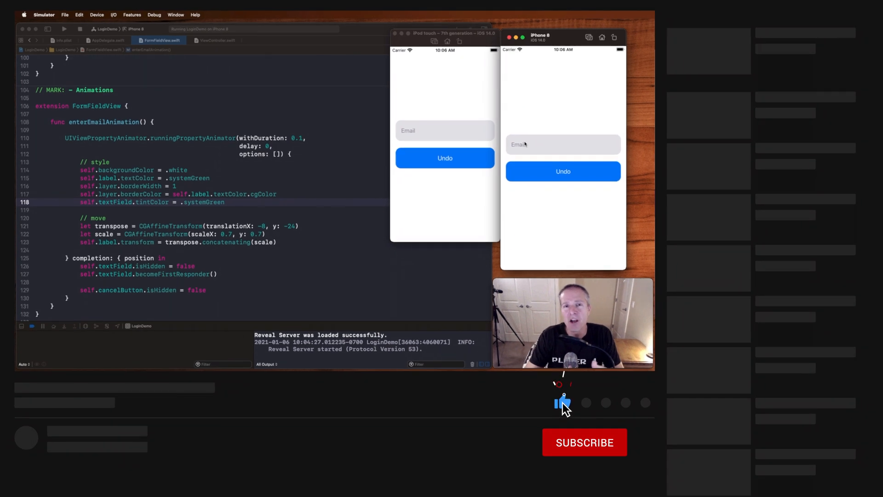
click(584, 442)
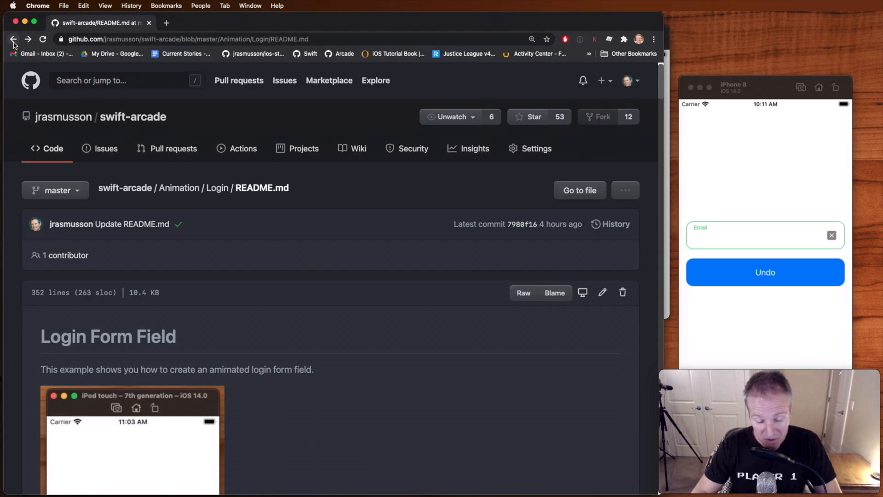
mouse_move(132, 117)
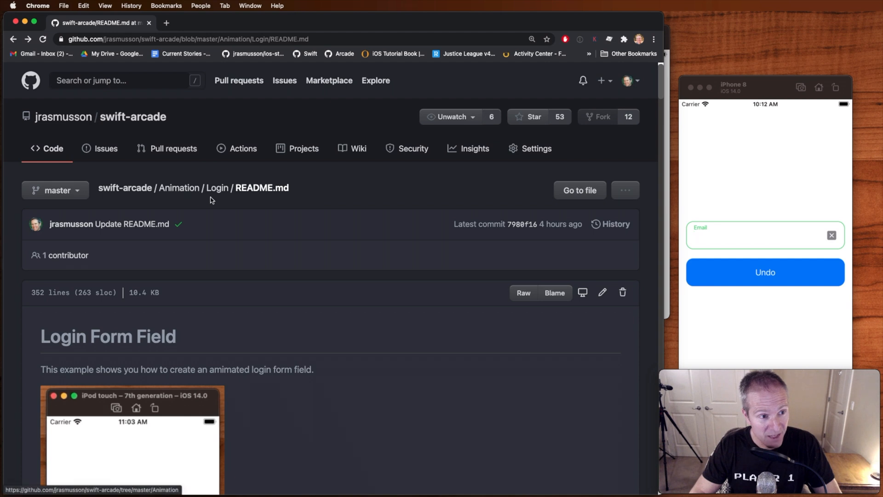
Review the README and open the LoginDemo folder under Animation/Login
scroll(down, 3)
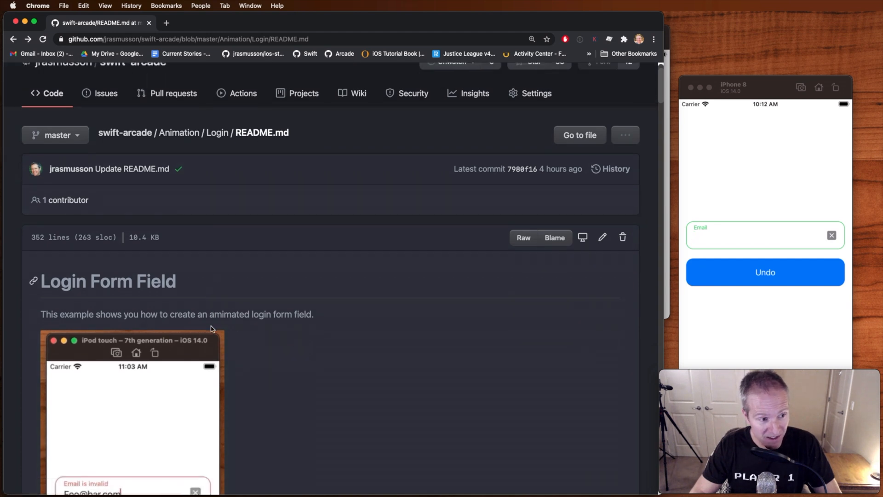
scroll(down, 3)
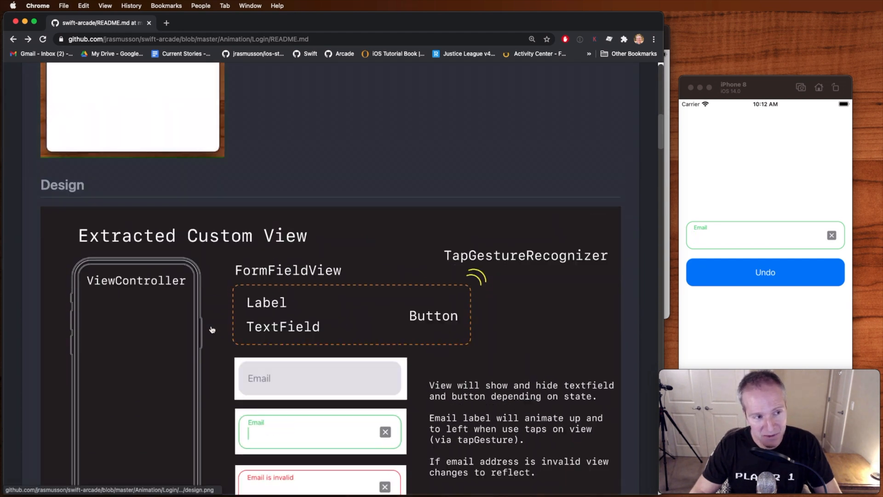
scroll(up, 3)
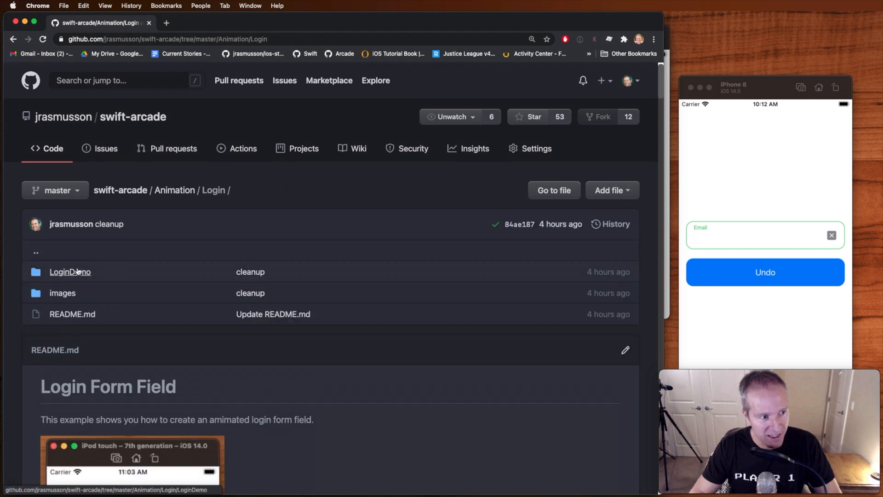
click(70, 271)
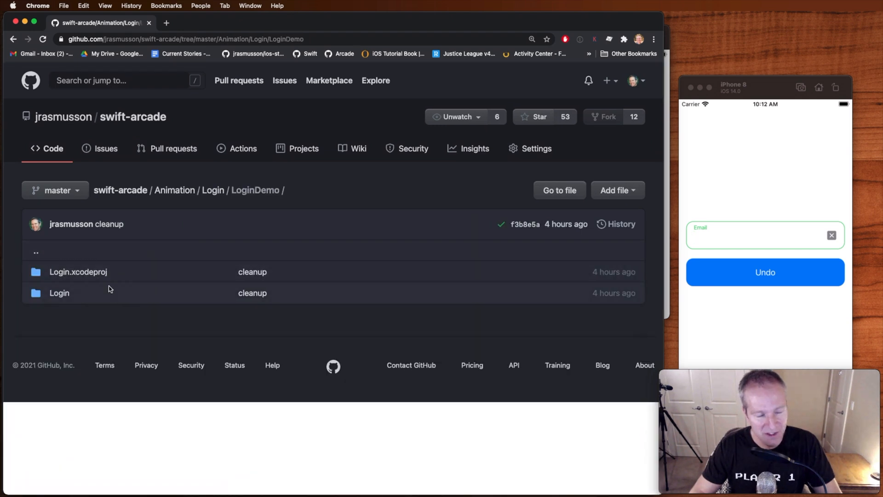